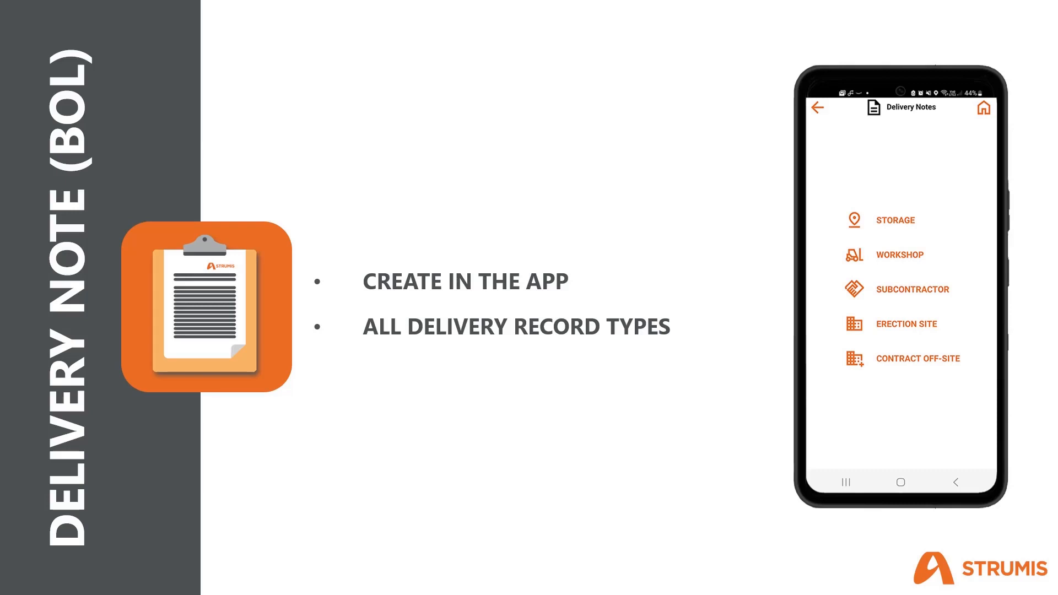
Reveal the 'Modify/ add to existing records' point and advance past the Delivery Note slide.
left_click(908, 324)
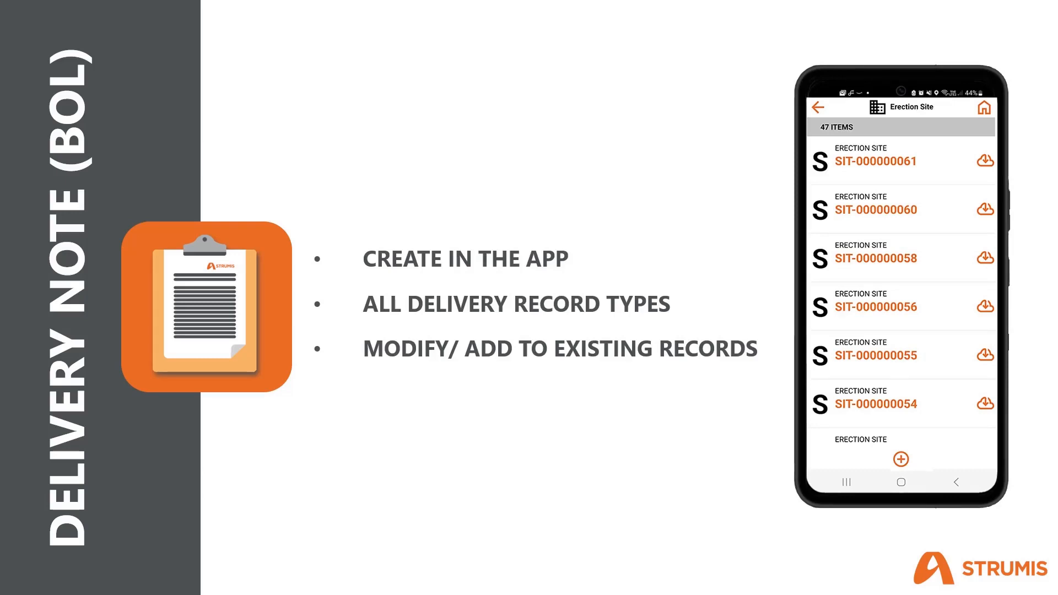
left_click(900, 458)
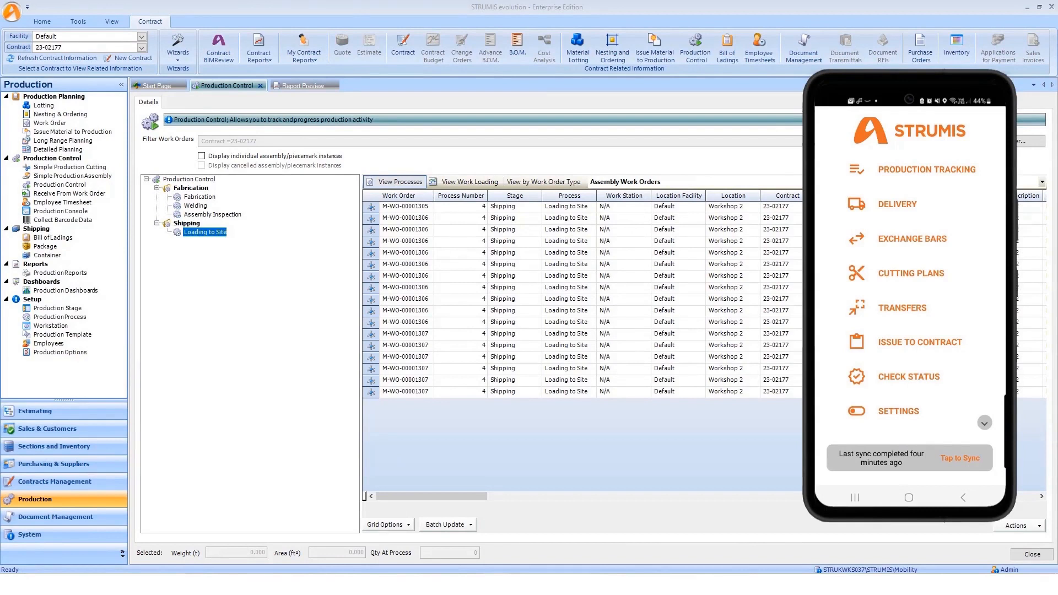
mouse_move(1043, 274)
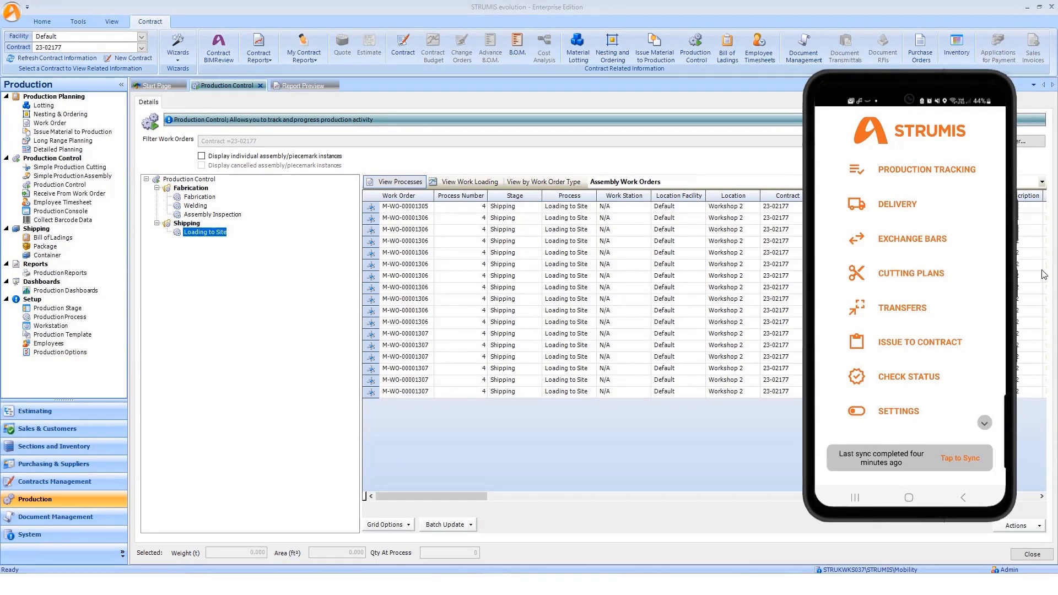
mouse_move(976, 318)
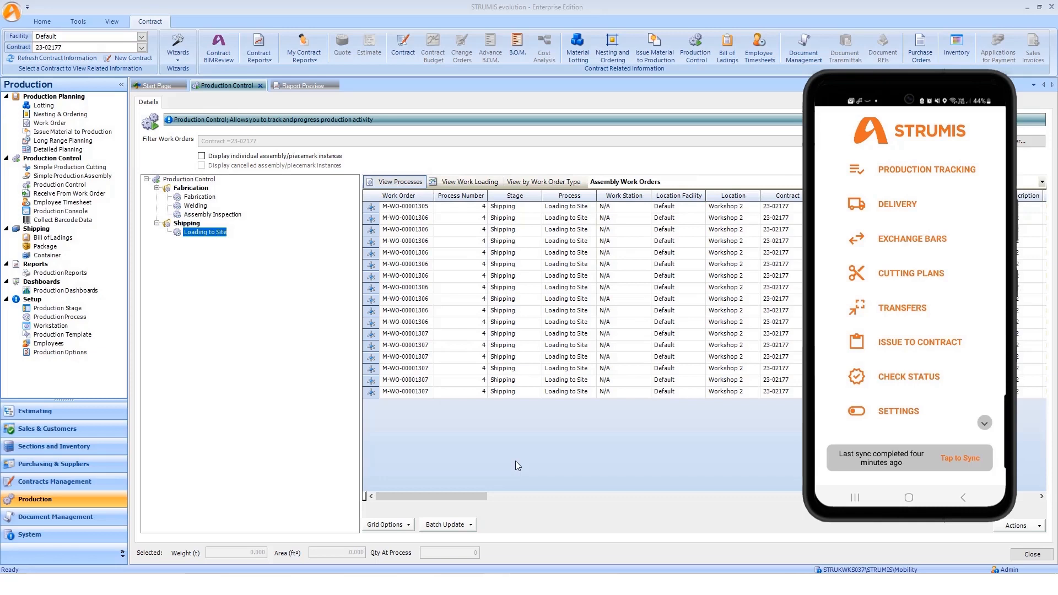
mouse_move(499, 410)
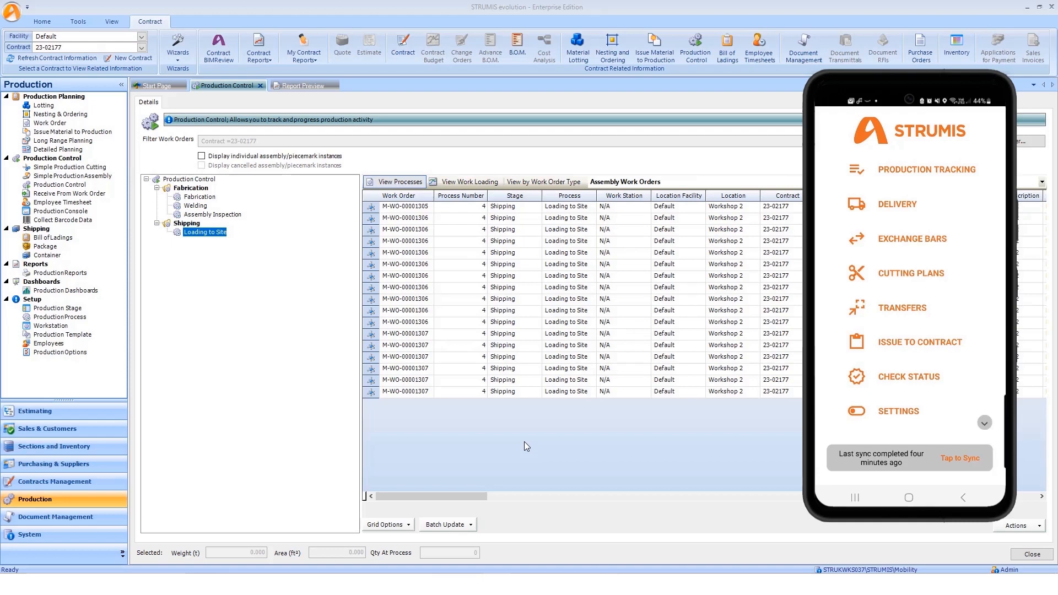
mouse_move(798, 260)
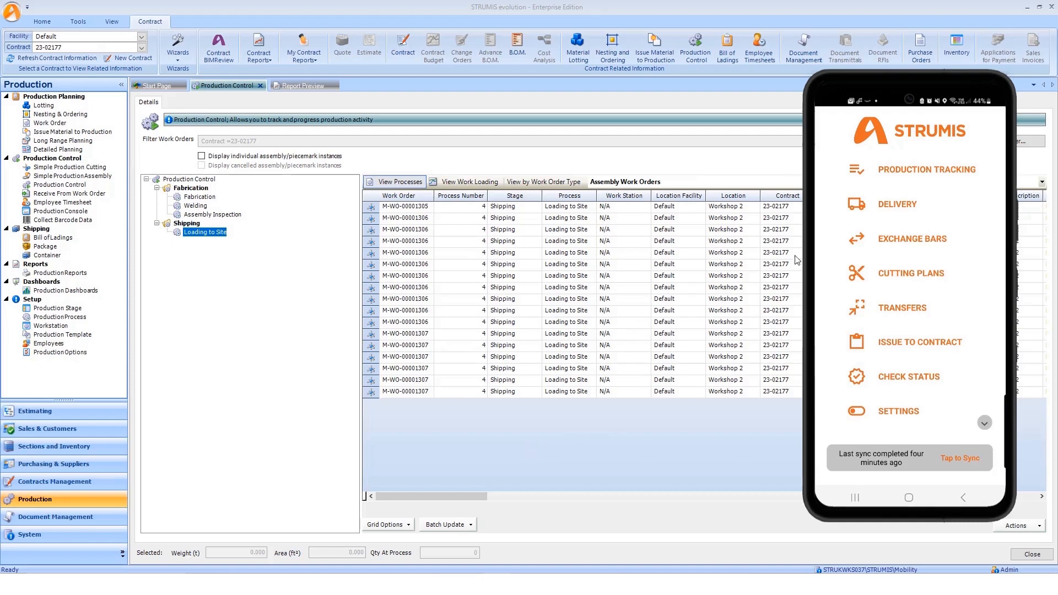
Enter the Delivery area from the STRUMIS Mobility home menu.
left_click(897, 204)
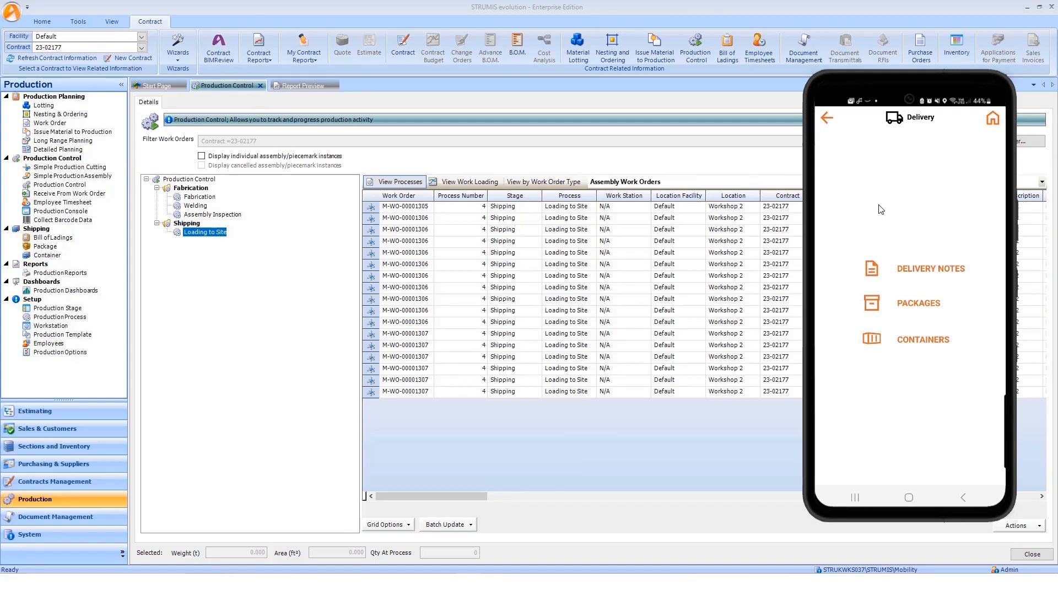
mouse_move(910, 350)
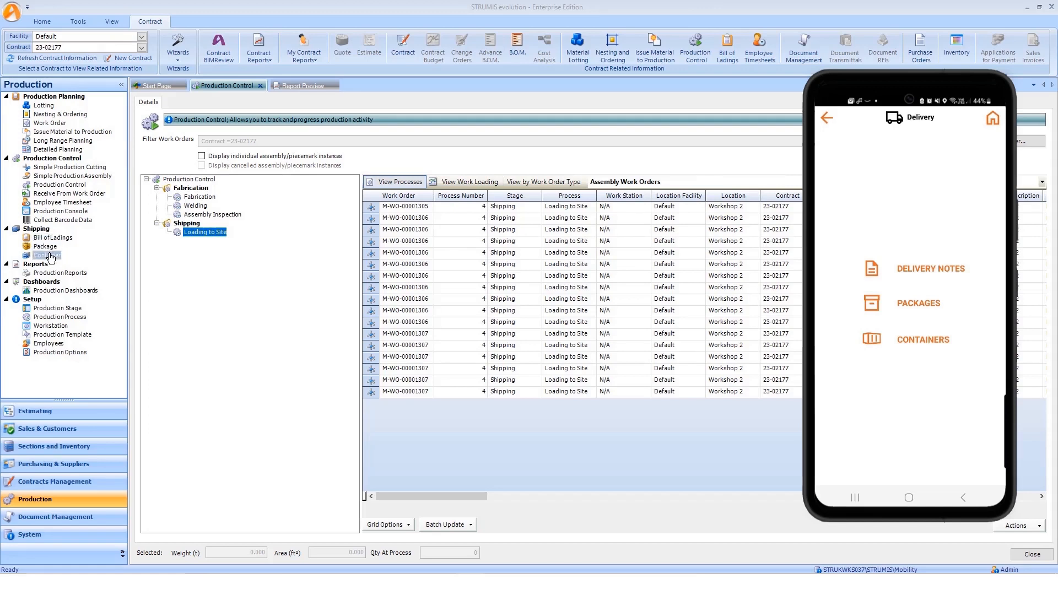
mouse_move(67, 258)
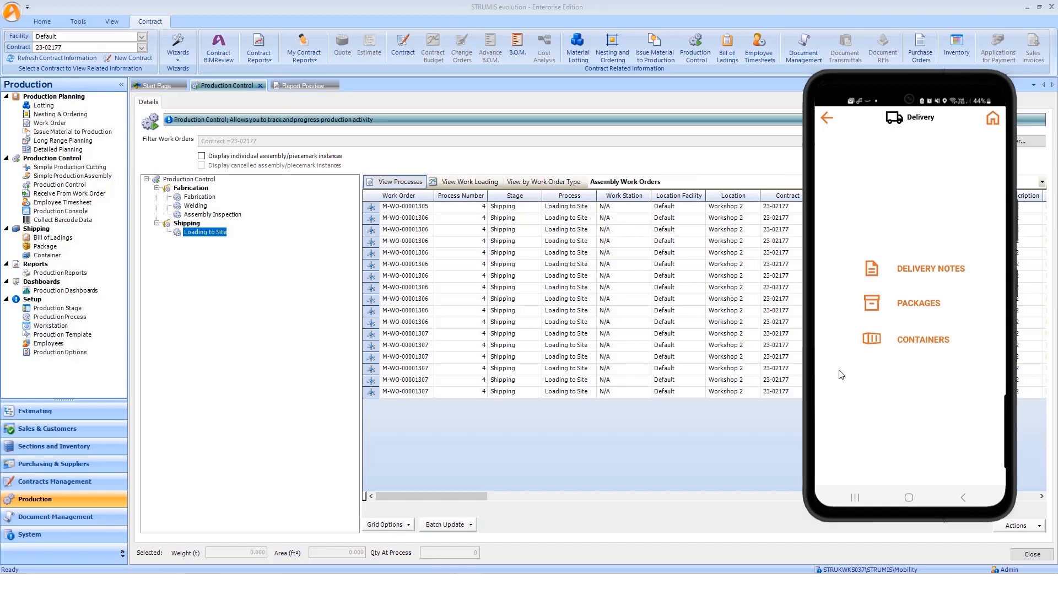
mouse_move(860, 377)
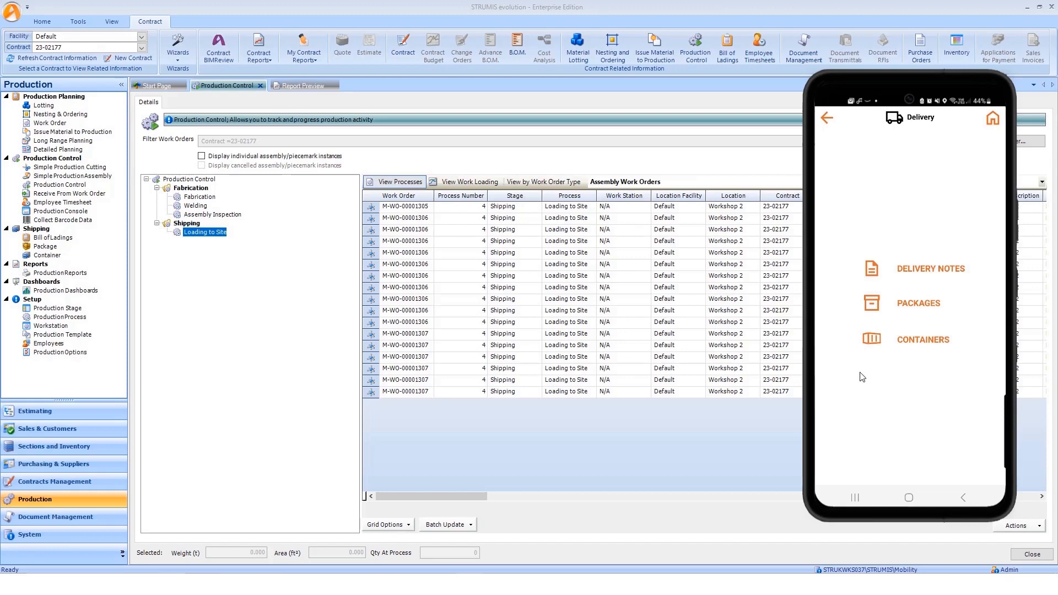
mouse_move(903, 327)
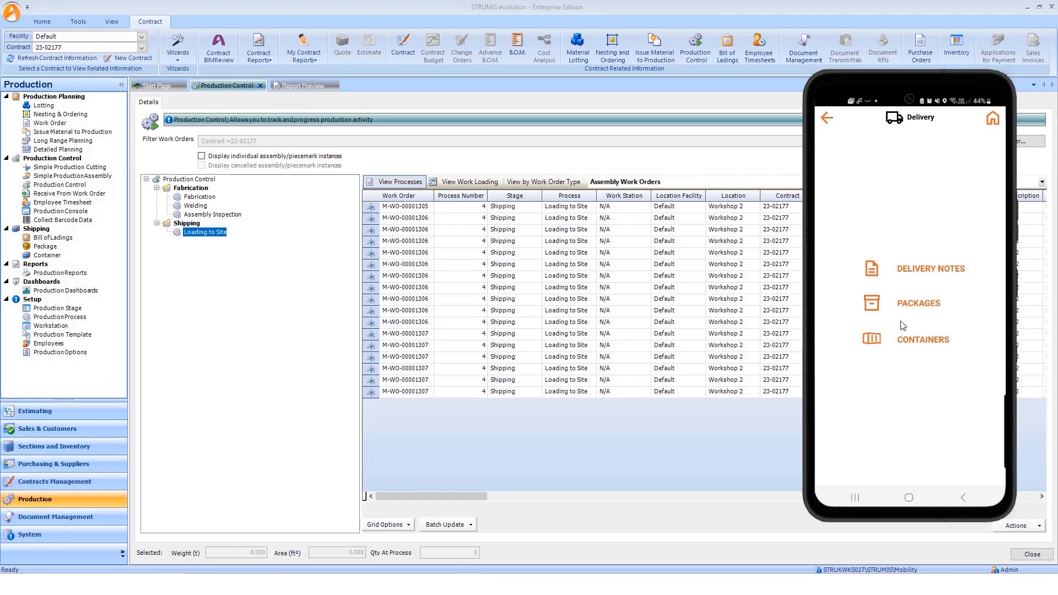
List the Erection Site delivery notes via the Delivery Notes record types.
left_click(931, 268)
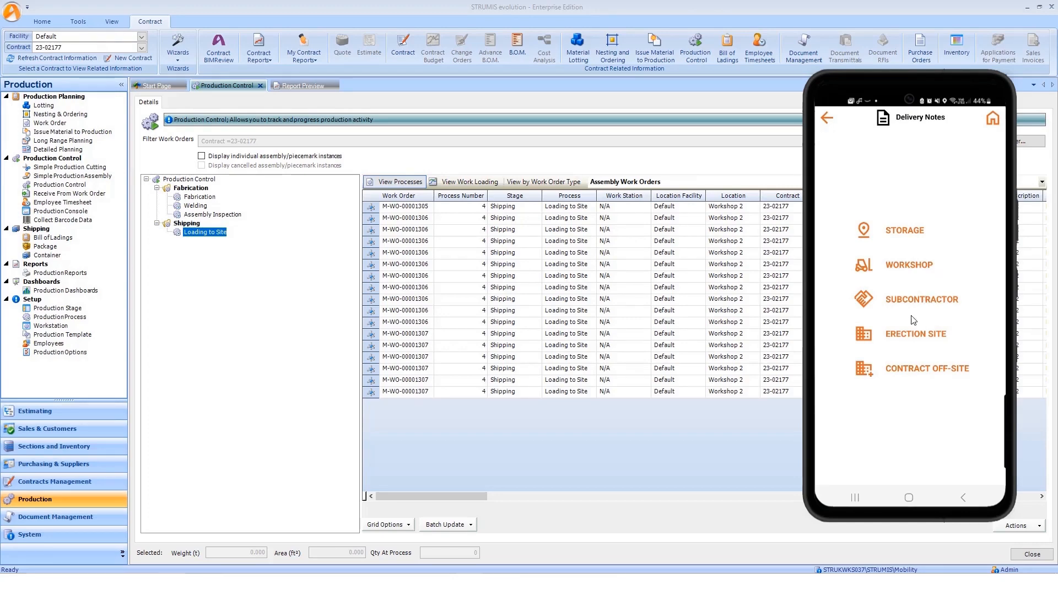
mouse_move(910, 337)
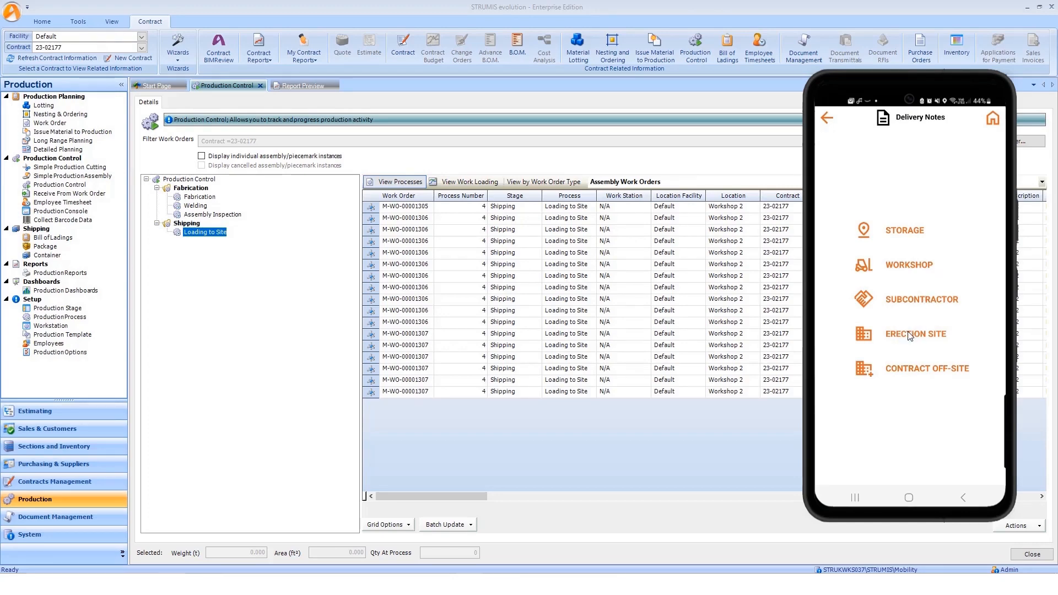
left_click(915, 333)
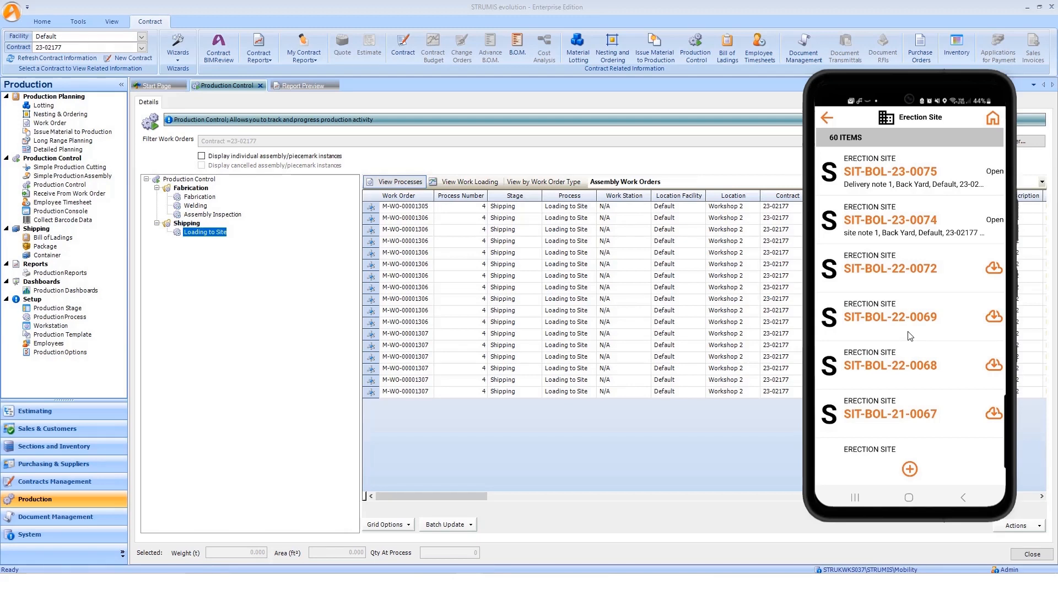
mouse_move(859, 459)
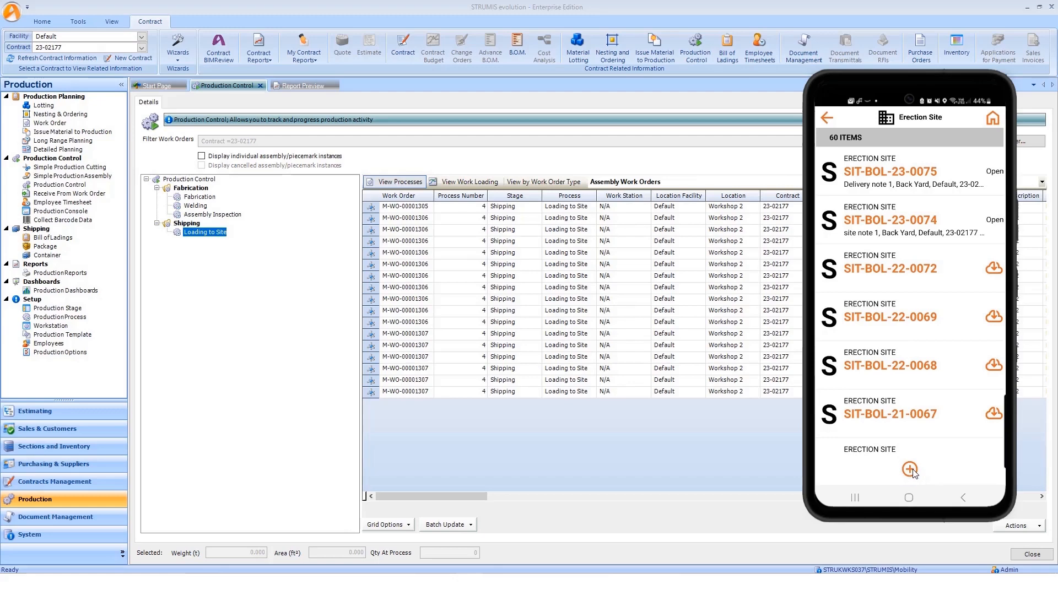
left_click(909, 470)
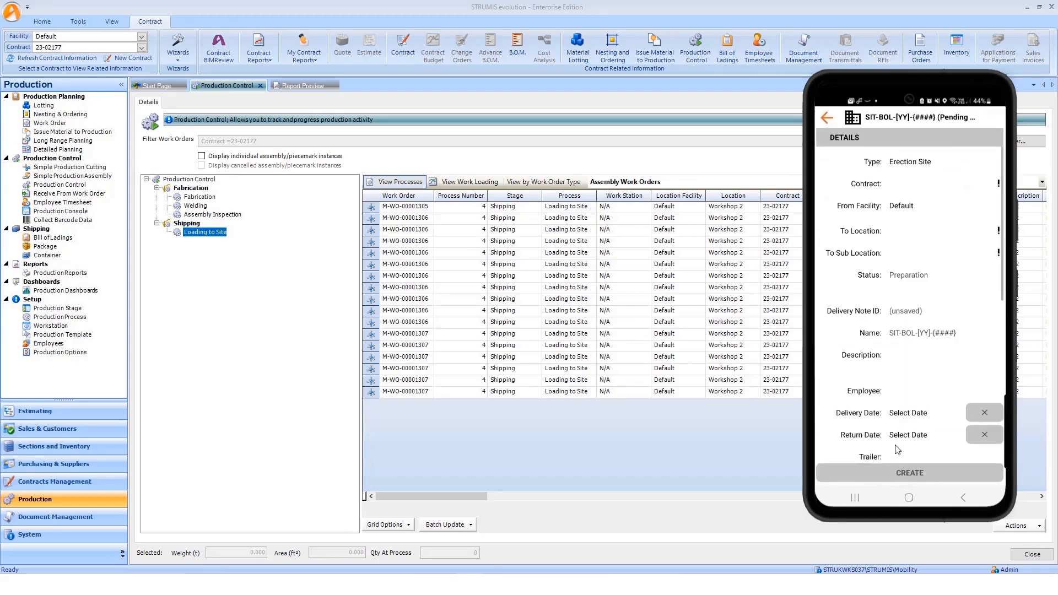
mouse_move(910, 188)
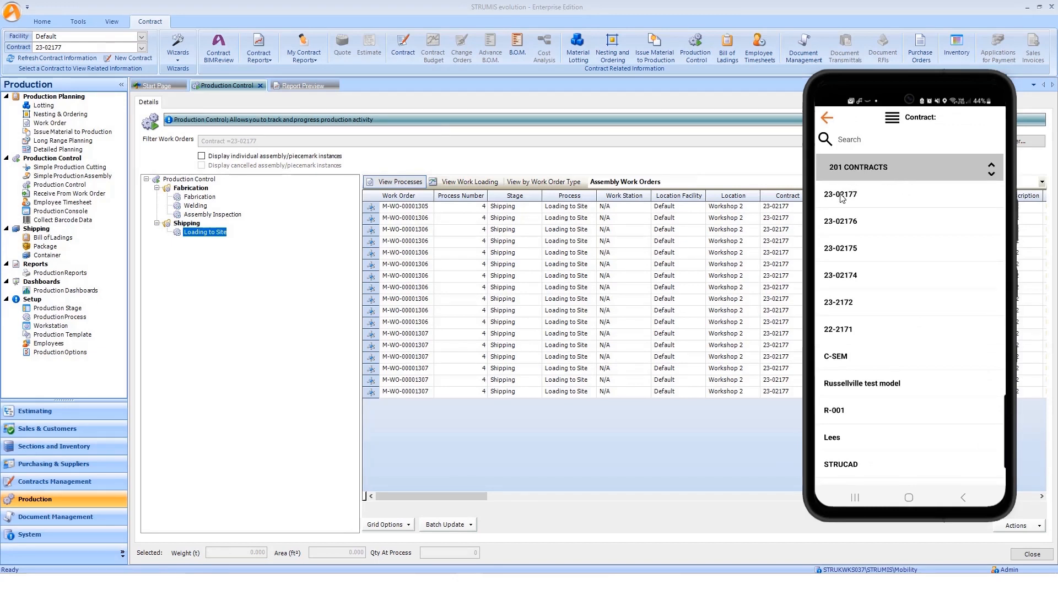
left_click(840, 194)
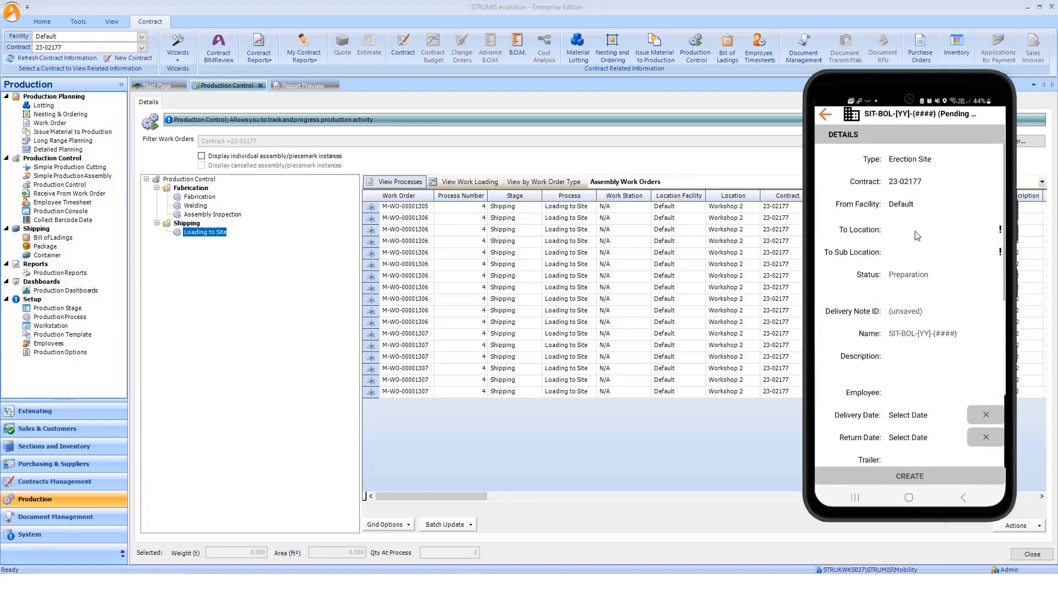
left_click(919, 231)
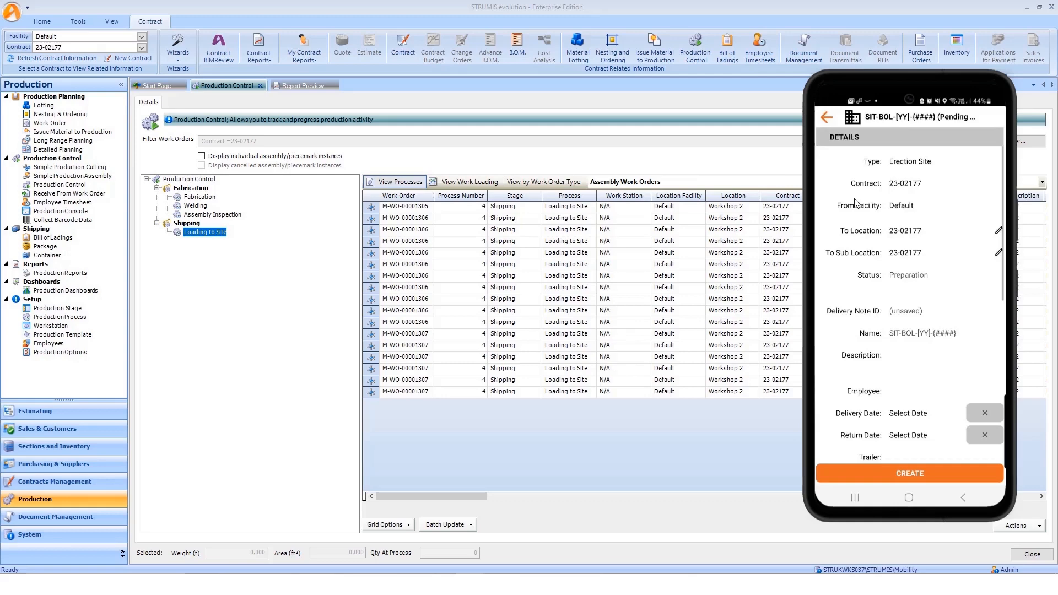
mouse_move(908, 291)
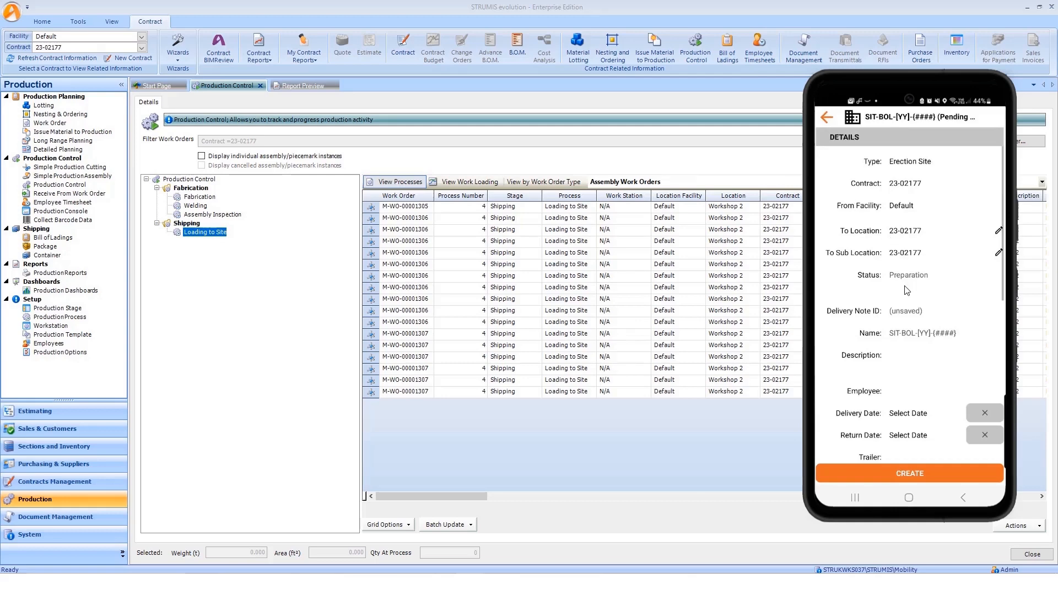
mouse_move(901, 357)
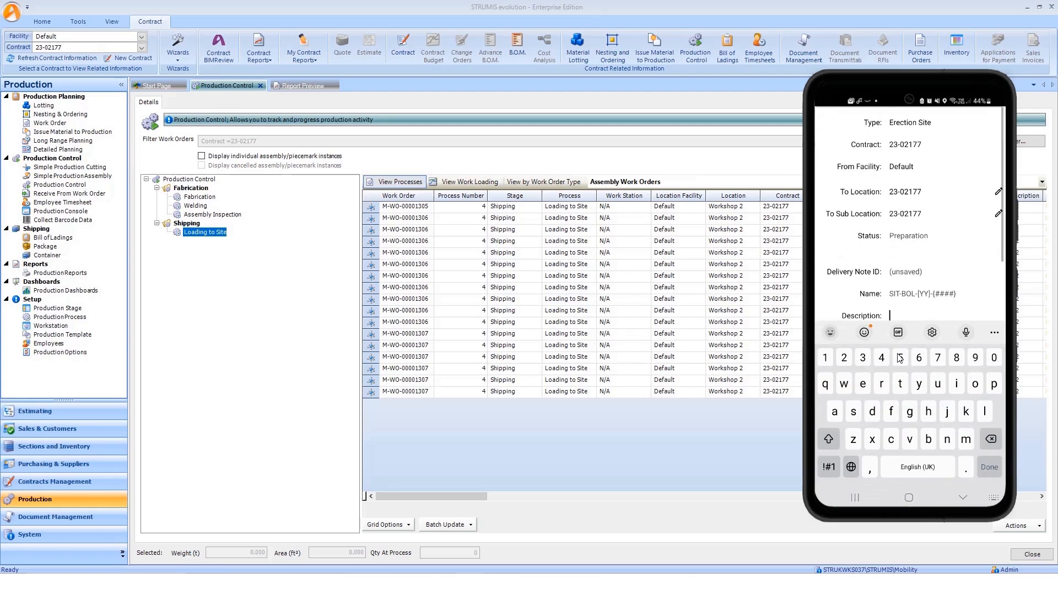
type("load 1")
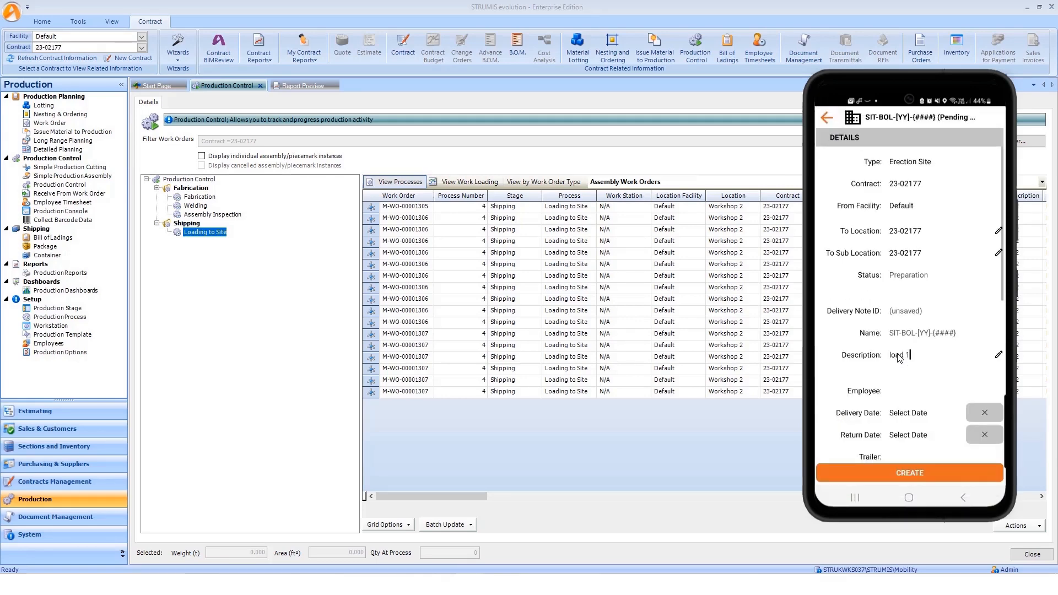
mouse_move(881, 368)
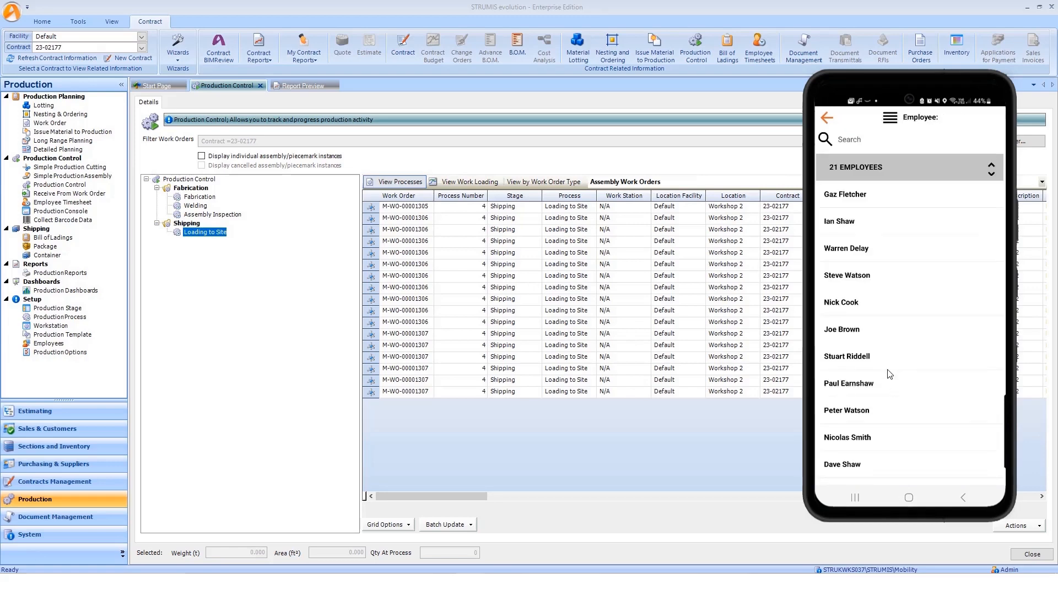
mouse_move(850, 217)
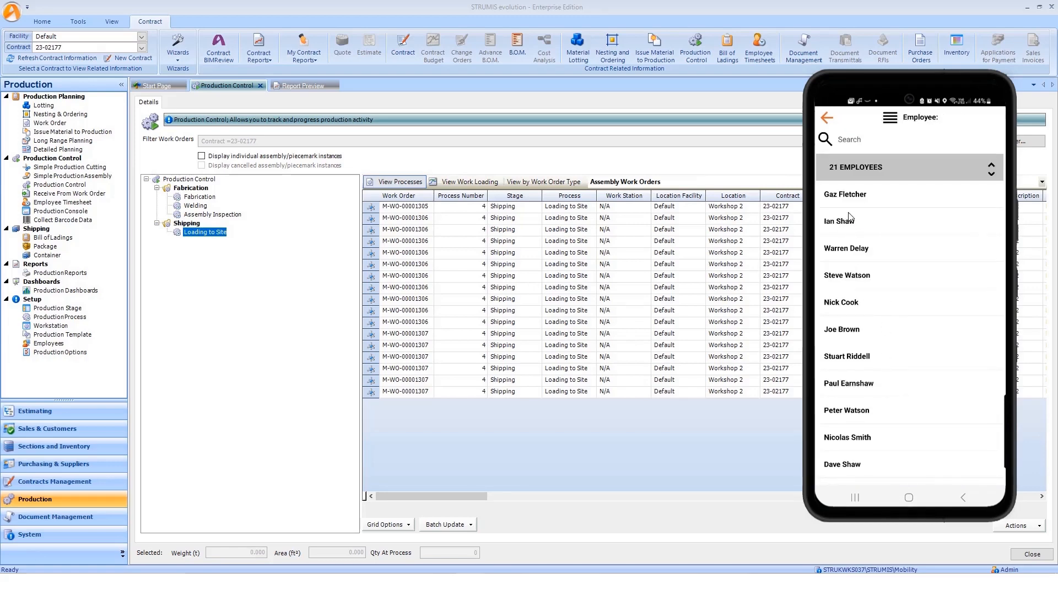
left_click(839, 221)
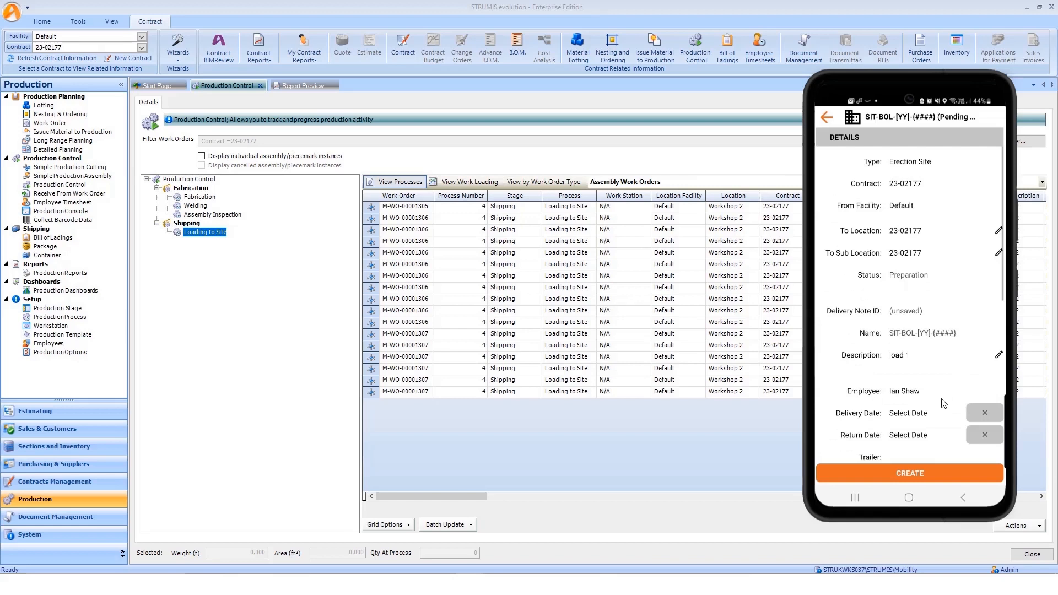
scroll("down", 3)
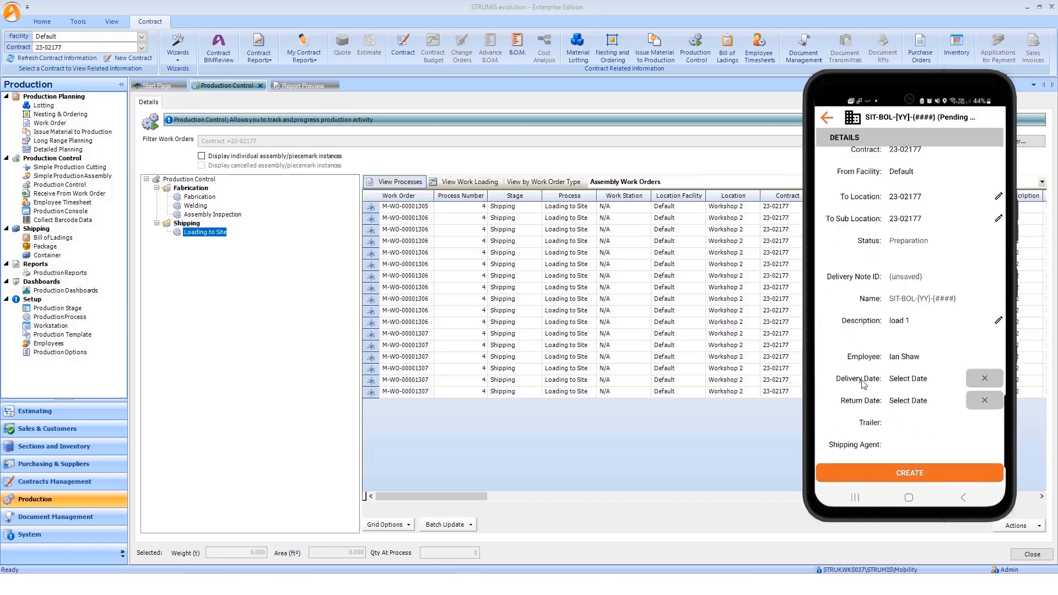
mouse_move(916, 390)
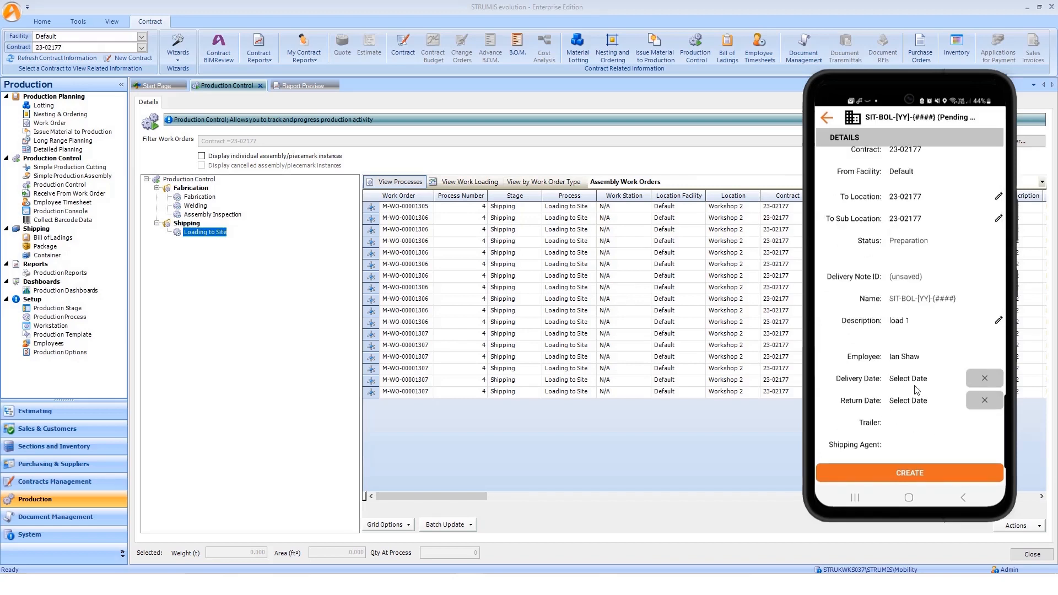
mouse_move(929, 426)
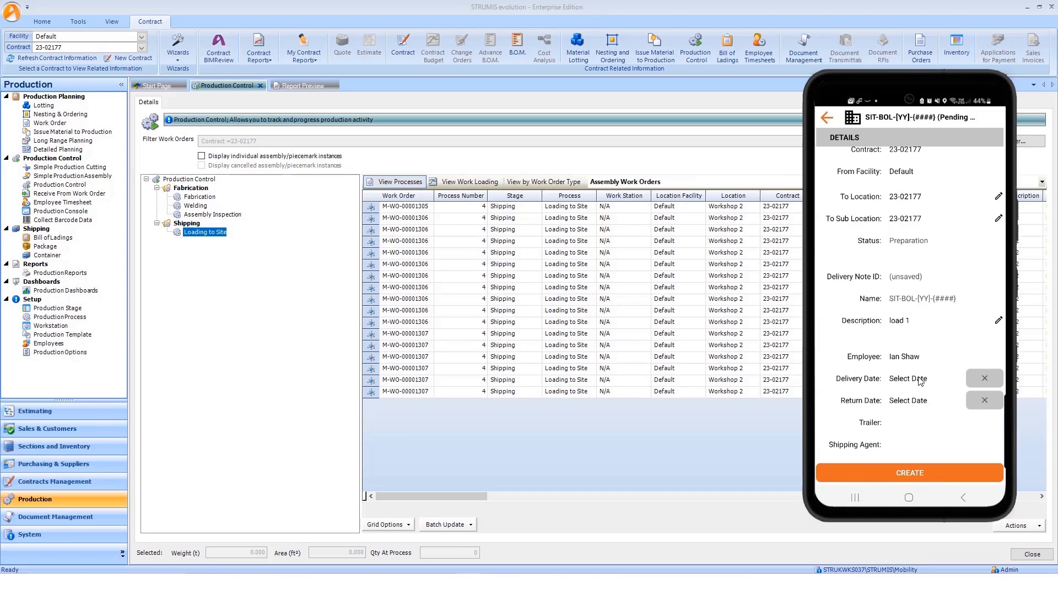
Set delivery date 31/10/2023, trailer Trailer 1, and choose High Transit LLC as shipping agent.
left_click(908, 378)
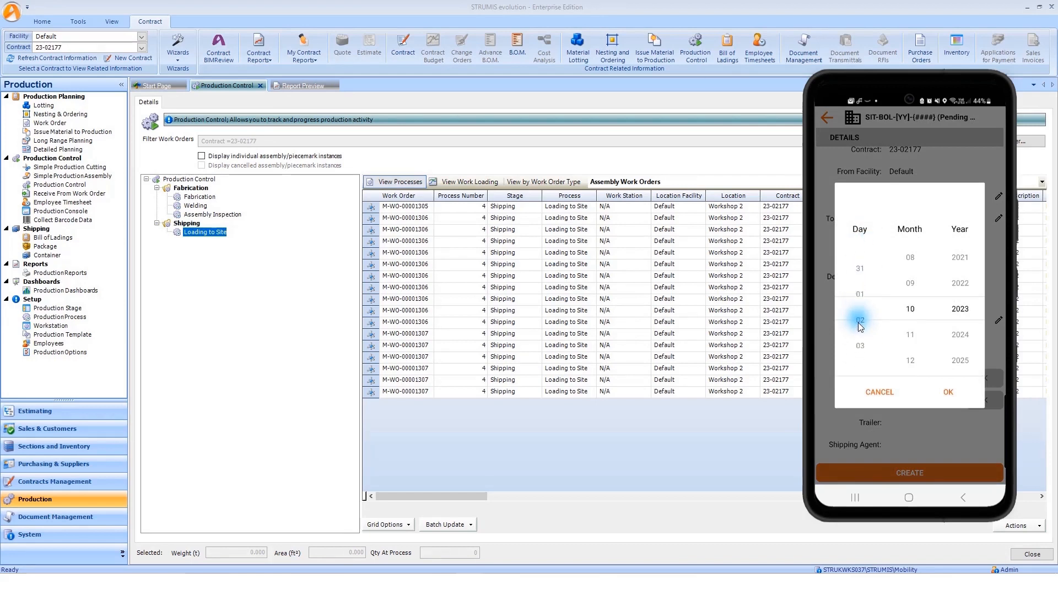
scroll("down", 3)
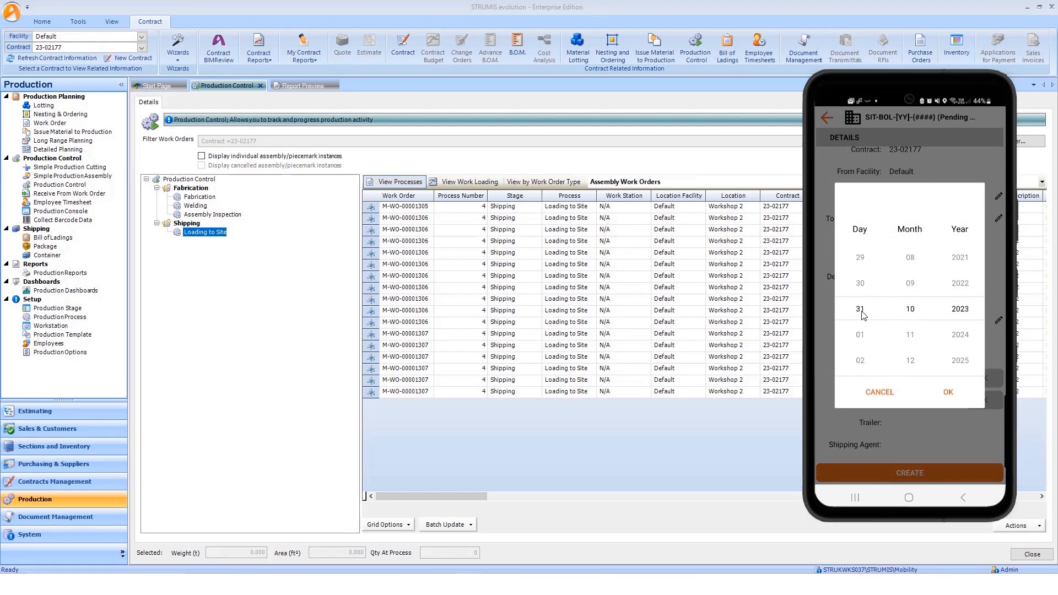
left_click(948, 393)
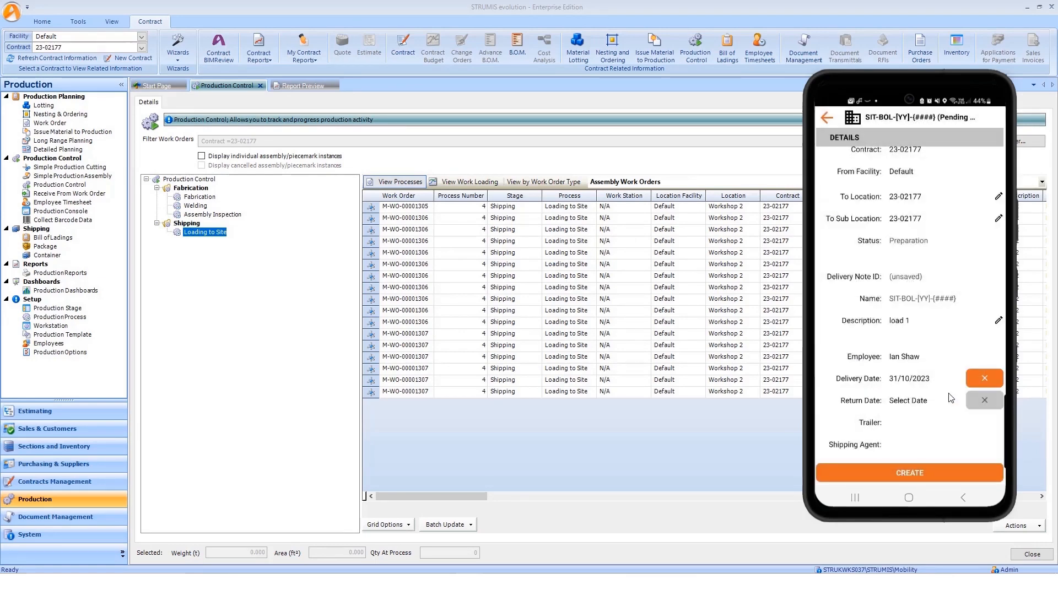
mouse_move(922, 412)
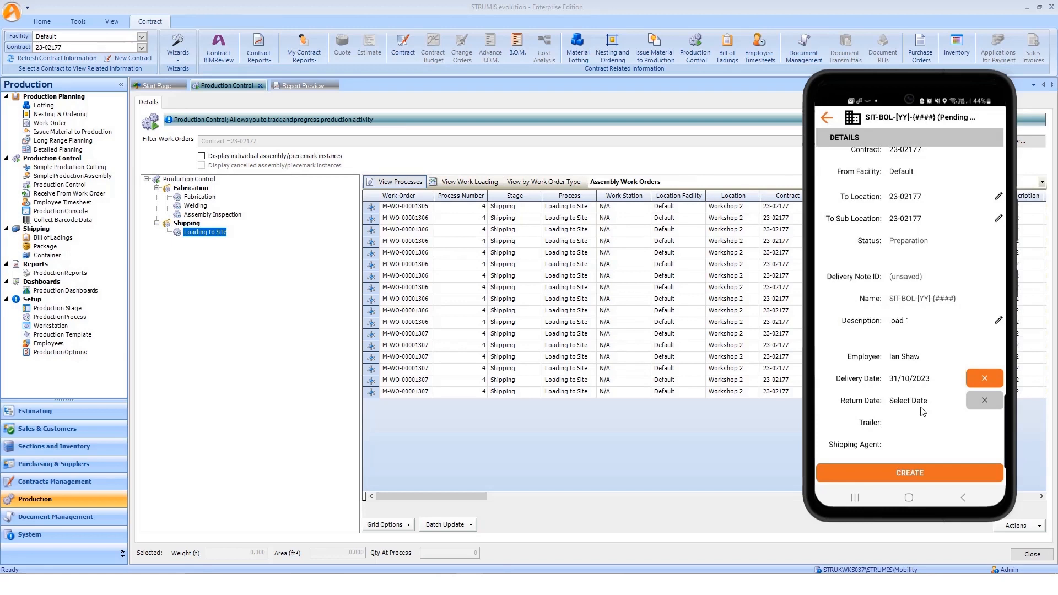
mouse_move(892, 419)
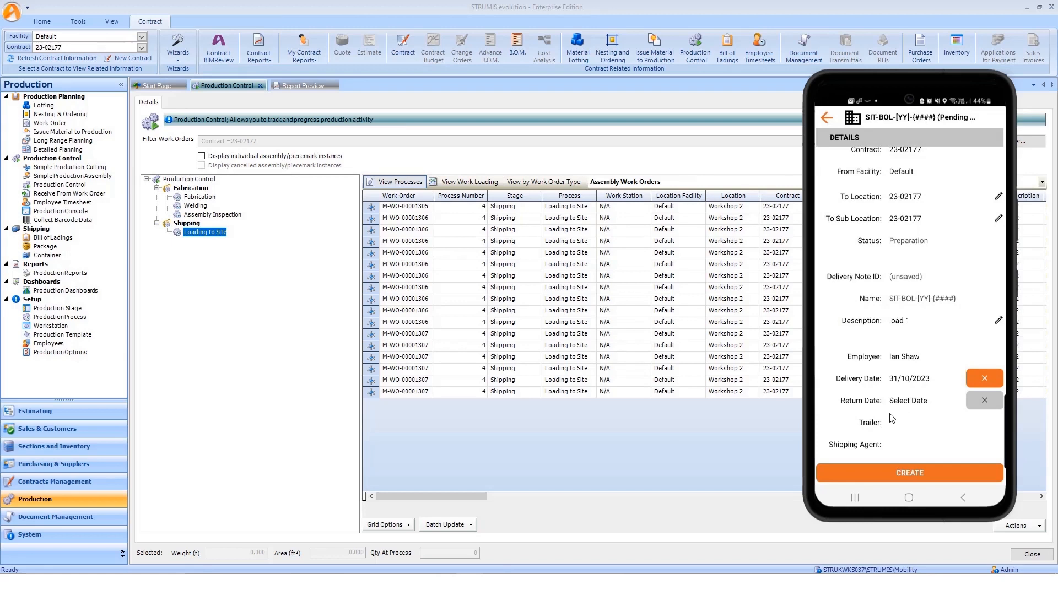
left_click(891, 423)
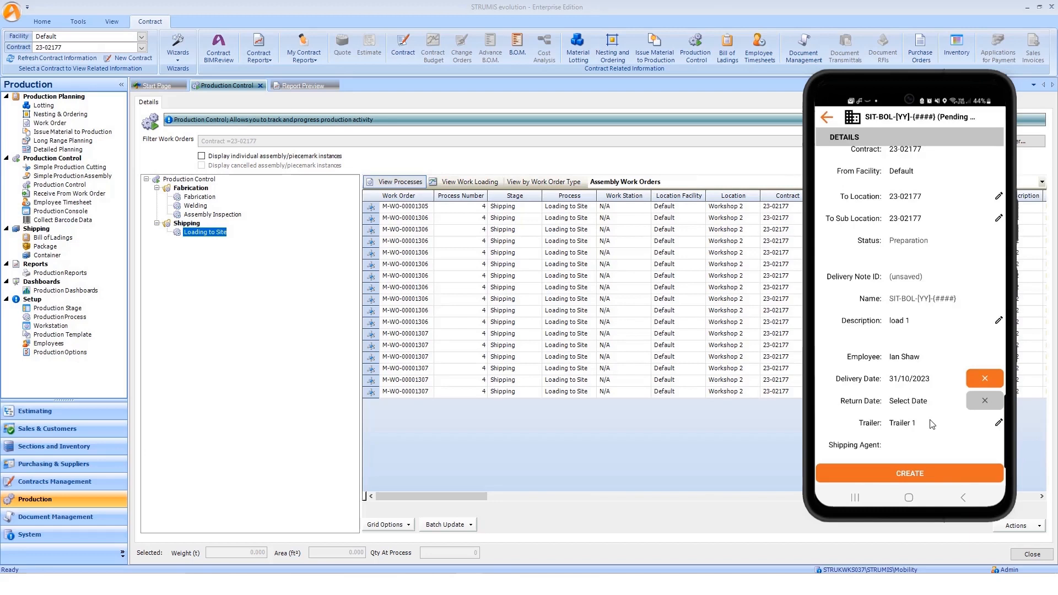
mouse_move(916, 440)
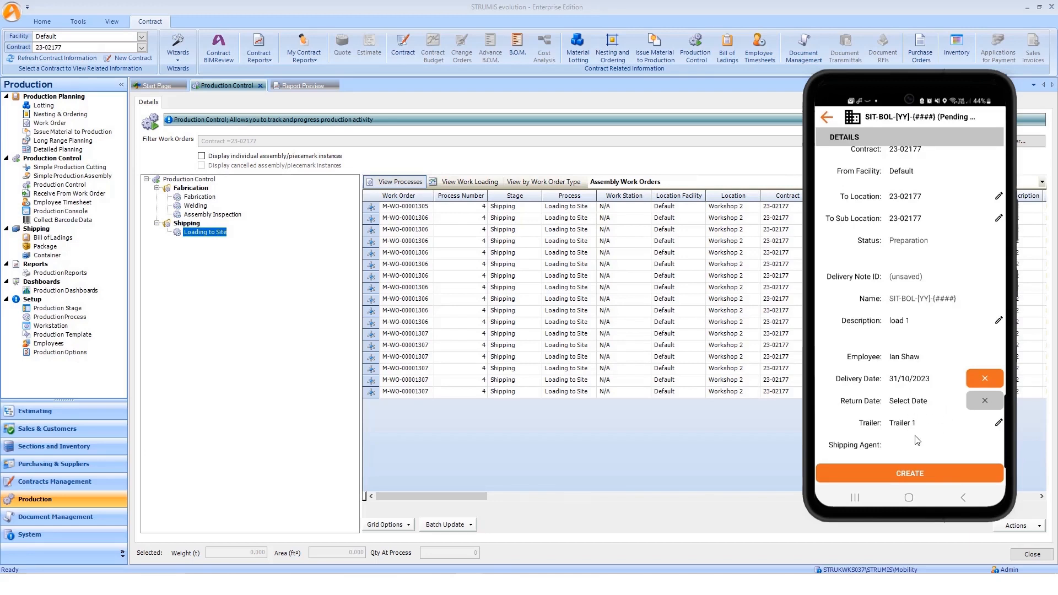
mouse_move(909, 445)
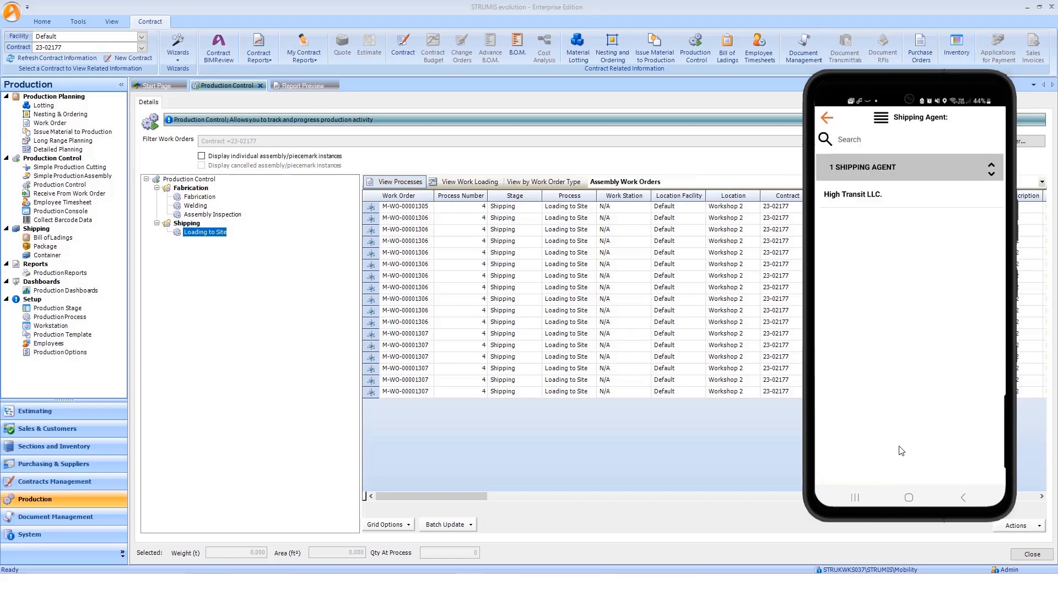
mouse_move(876, 210)
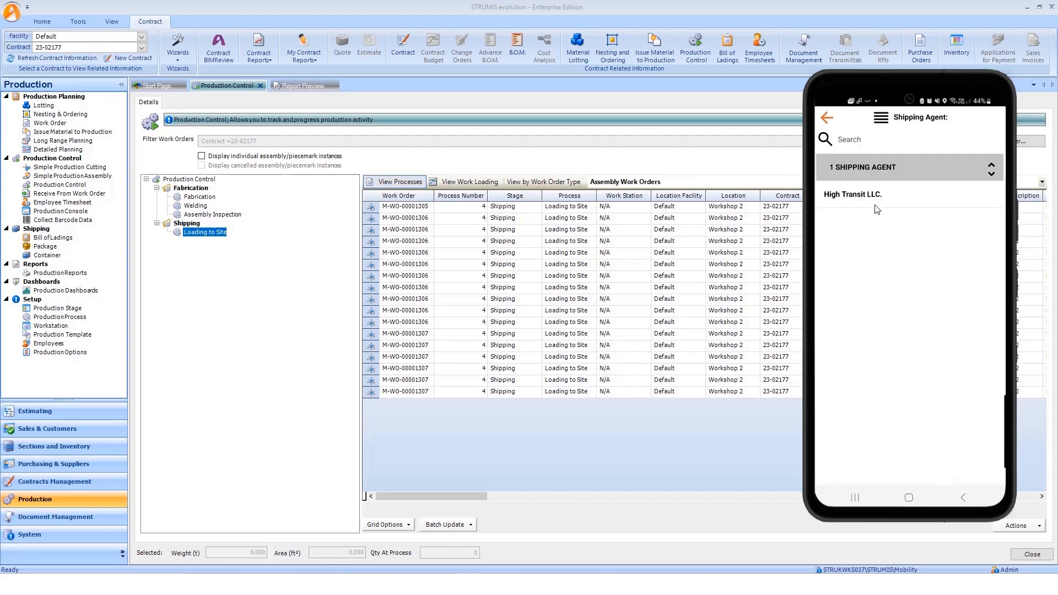
left_click(852, 195)
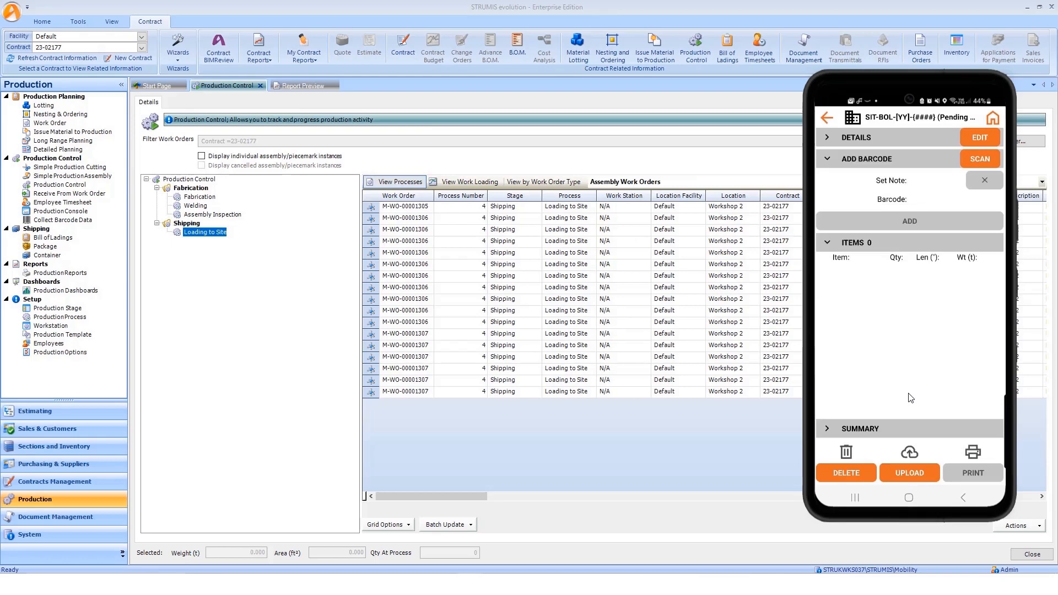
mouse_move(902, 162)
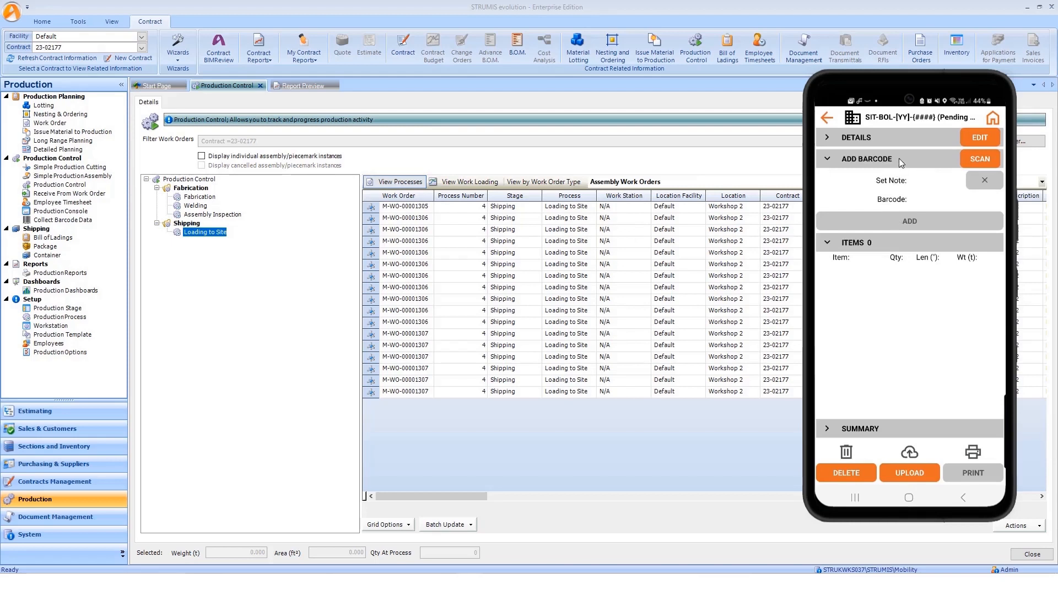
mouse_move(606, 260)
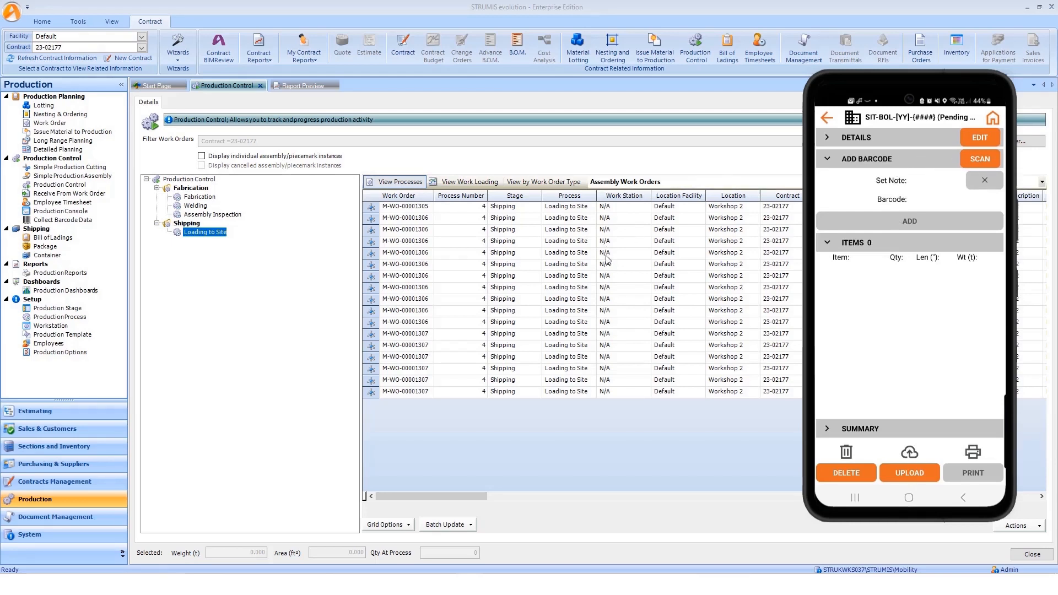
mouse_move(830, 140)
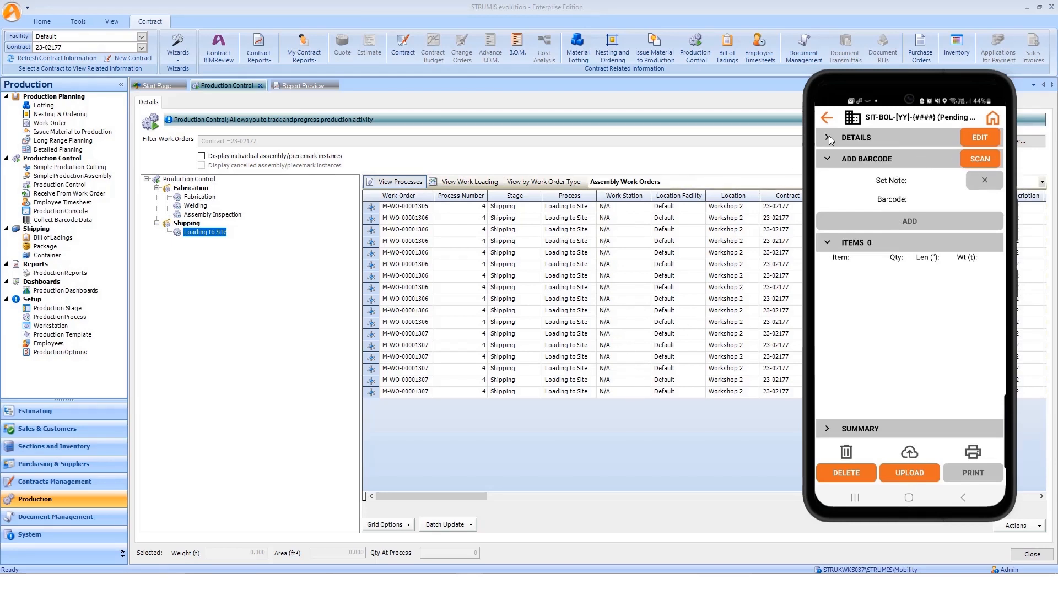
Expand the pending bill of lading details showing load 1, Default facility to Erection Site 23-02177.
left_click(828, 138)
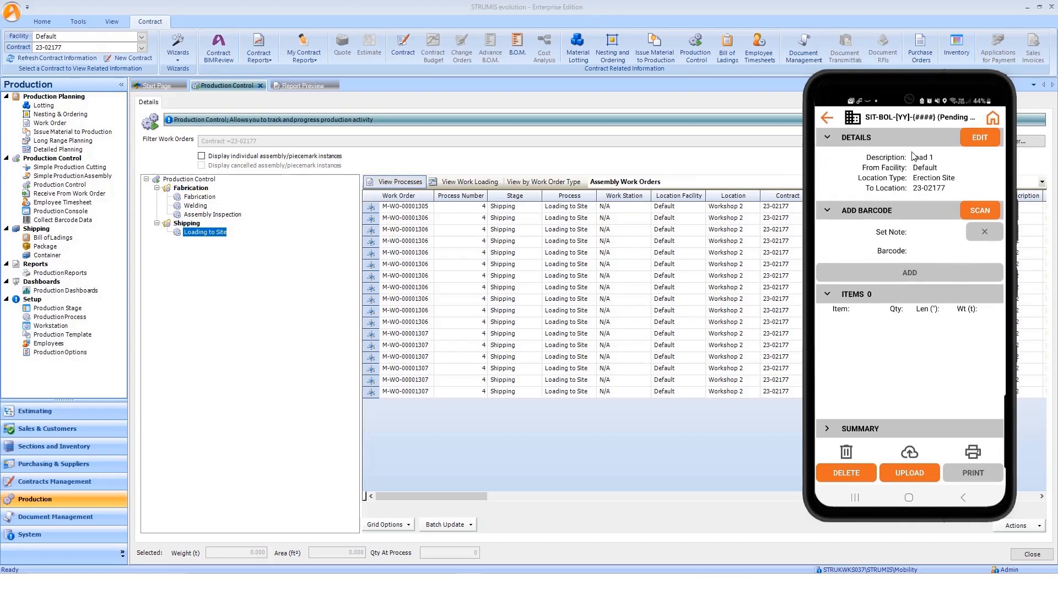
mouse_move(937, 171)
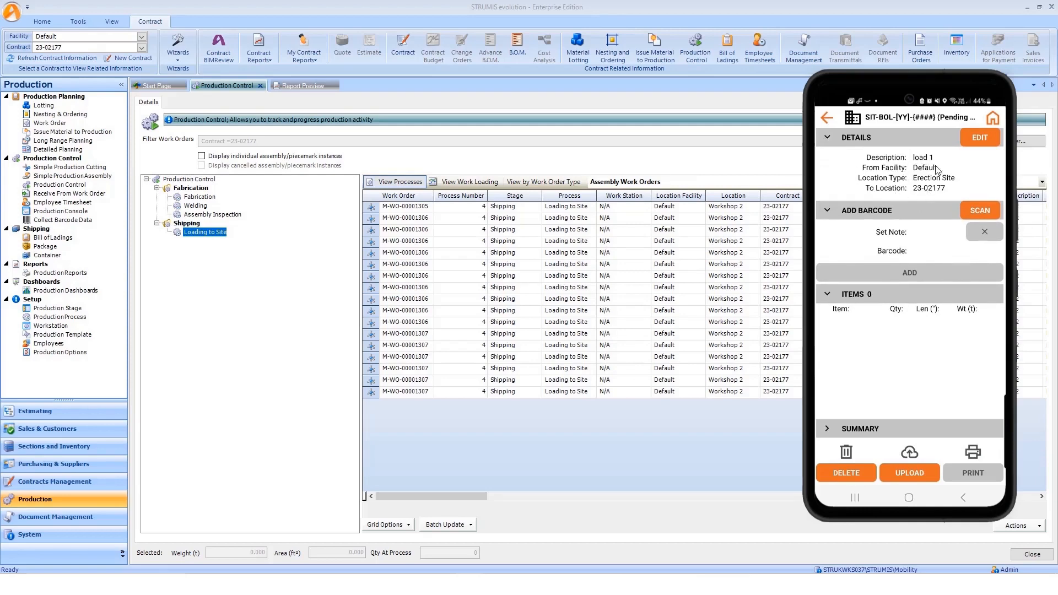
left_click(979, 136)
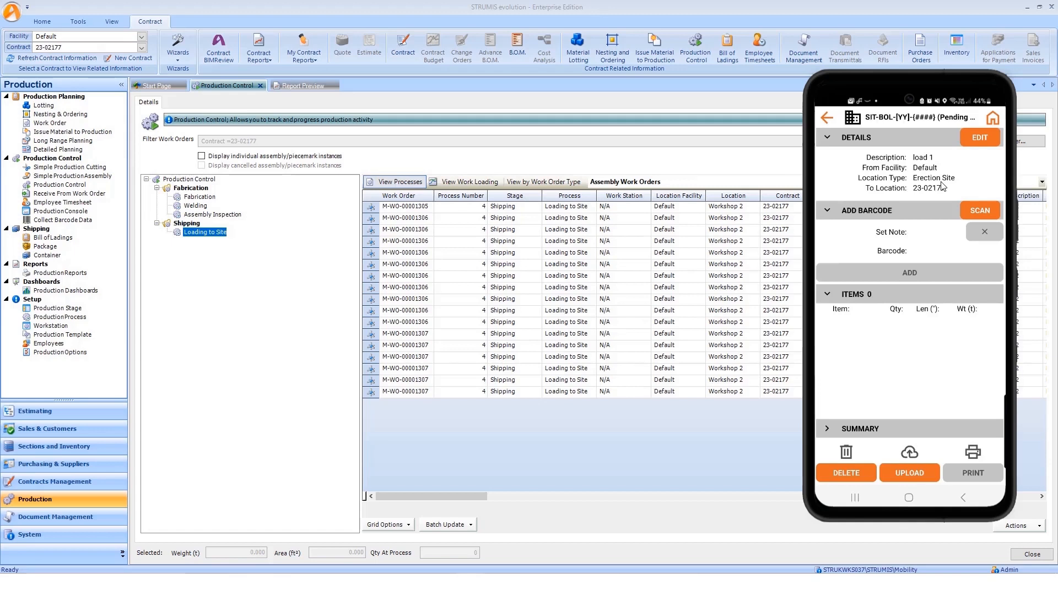
left_click(300, 85)
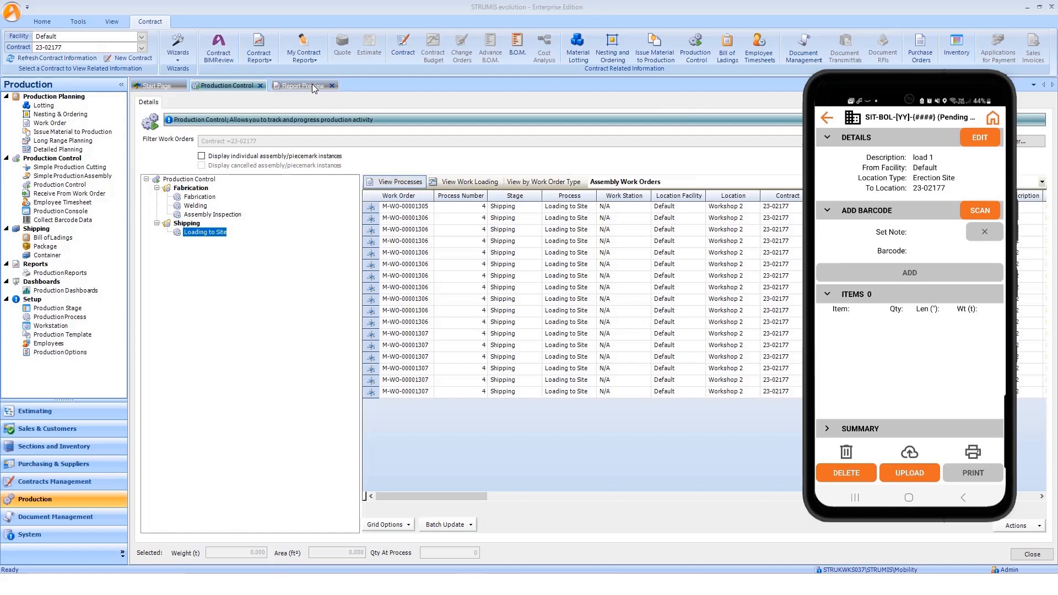
Show the Report Preview of barcode labels for contract 23-02177 beams.
left_click(302, 86)
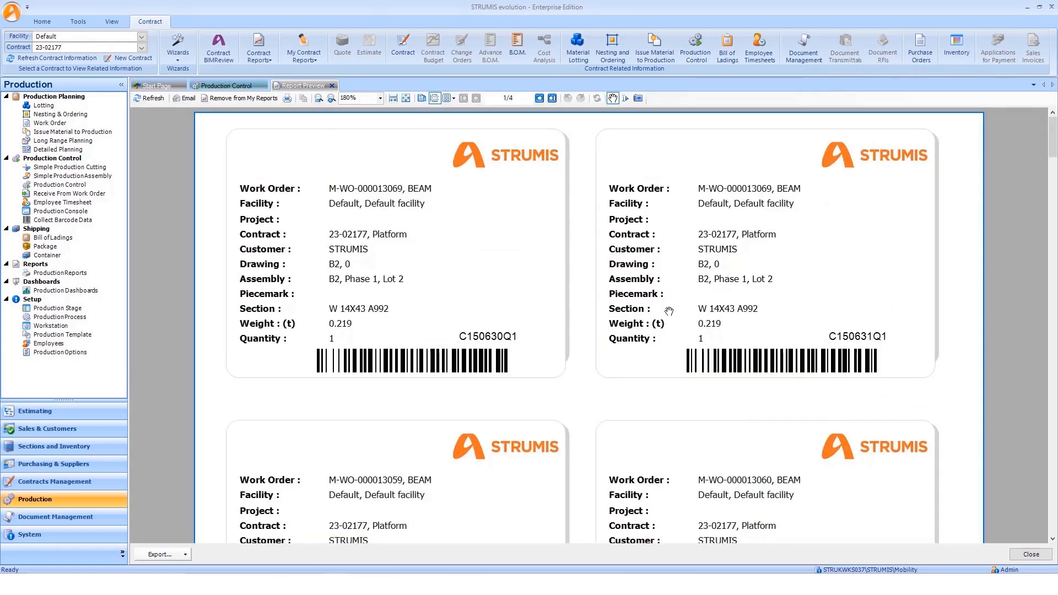
scroll("down", 3)
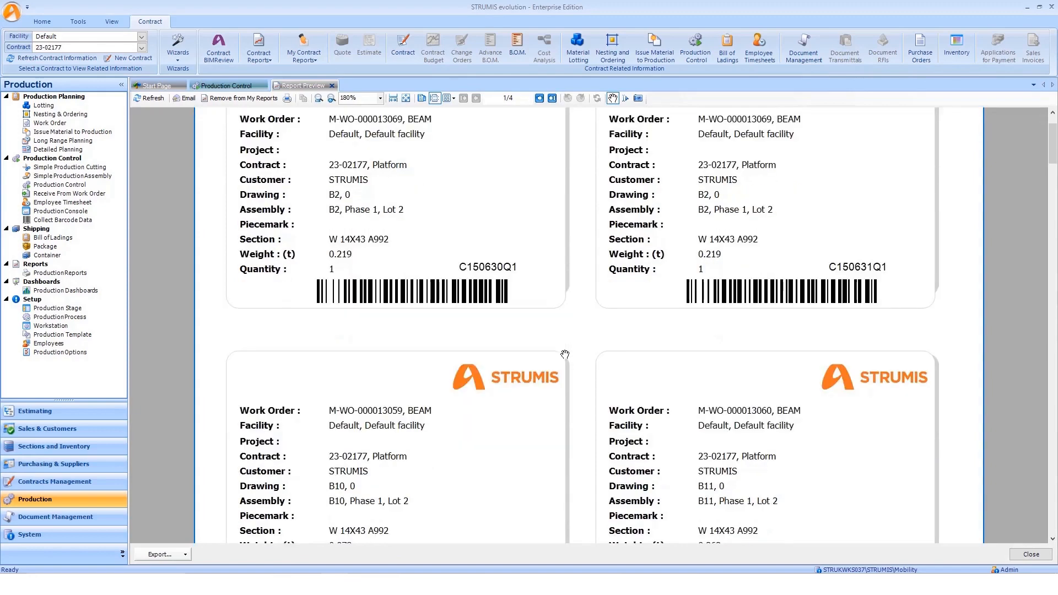
mouse_move(464, 527)
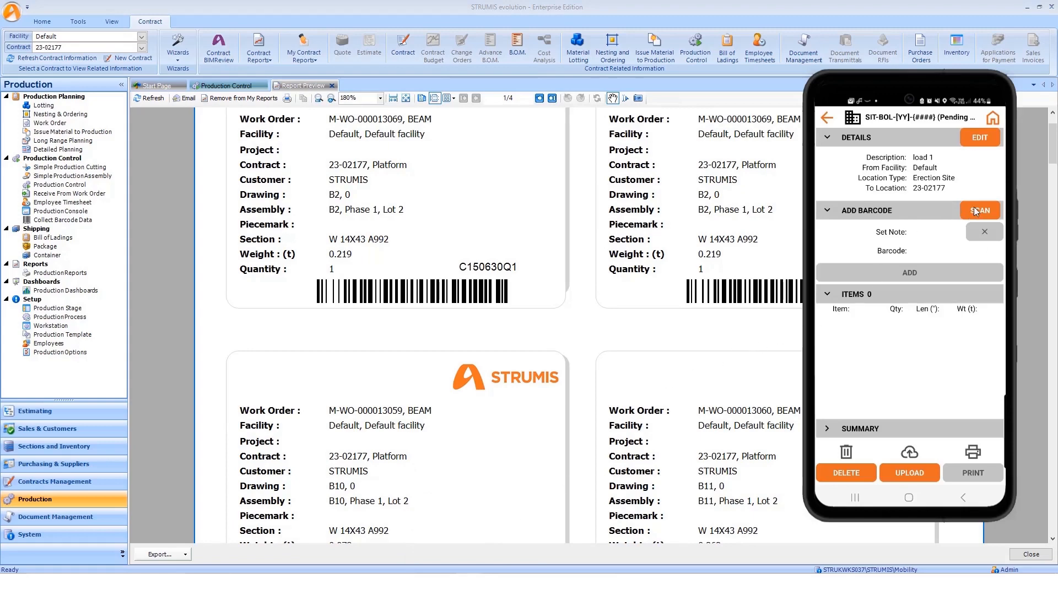
Scan and add barcodes C150630Q1, C150619Q1 and C150621Q1, then upload to create delivery note SIT-BOL-23-0076.
left_click(979, 209)
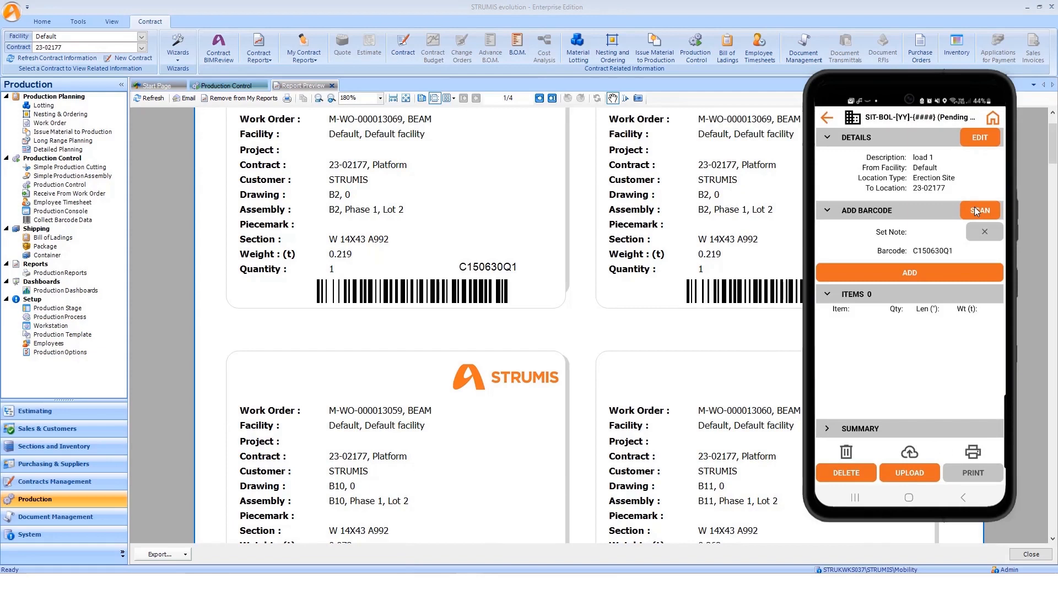
mouse_move(934, 245)
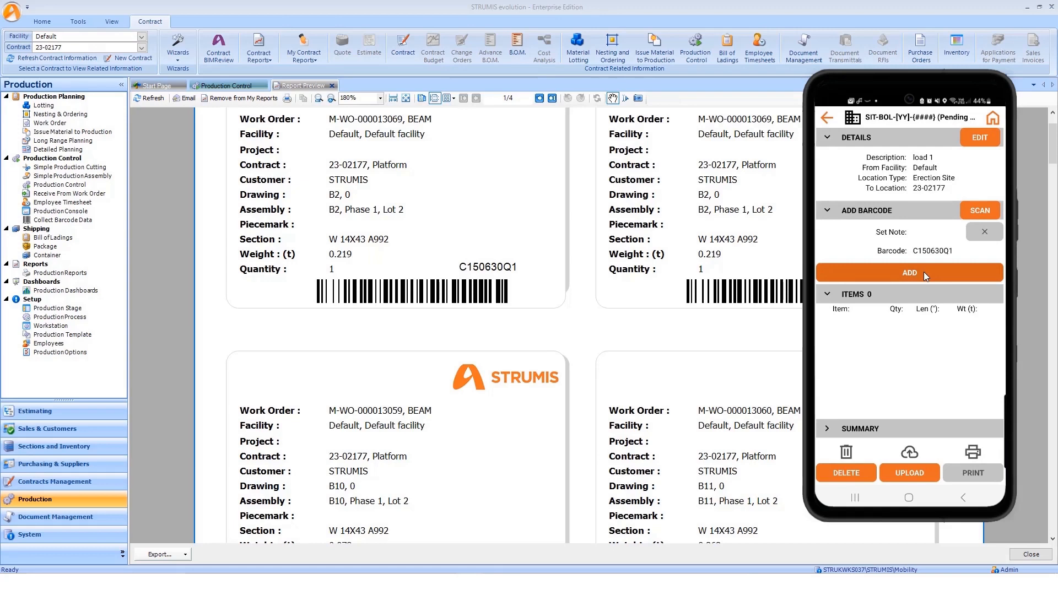
left_click(910, 272)
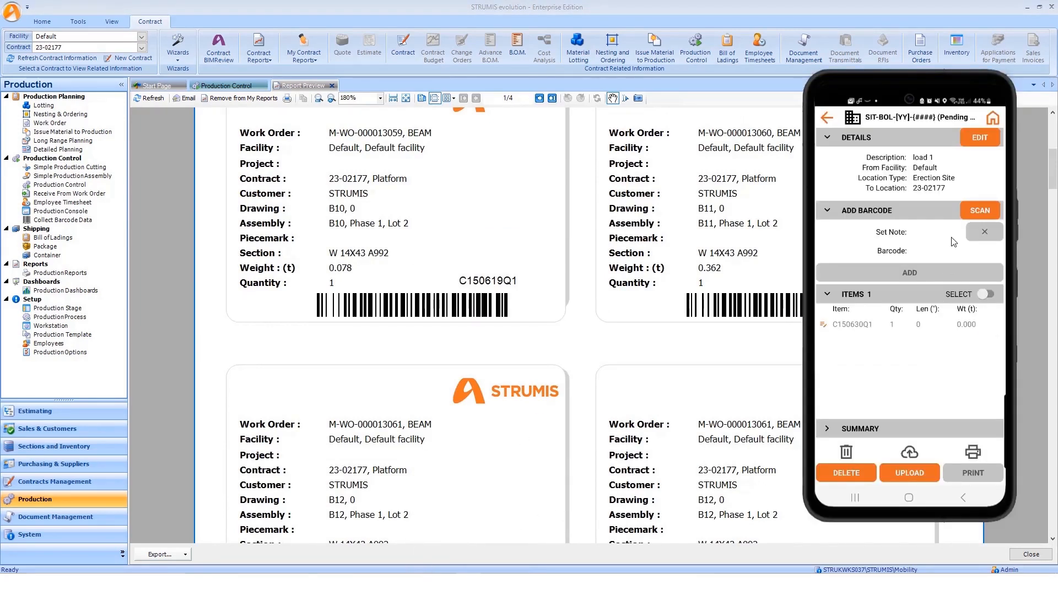
left_click(979, 210)
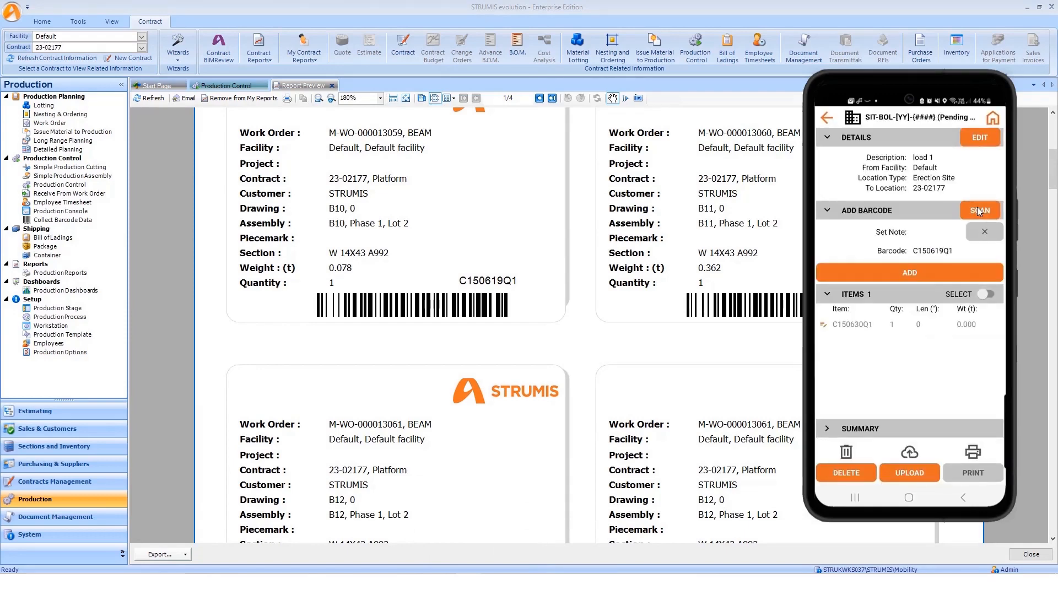
left_click(909, 272)
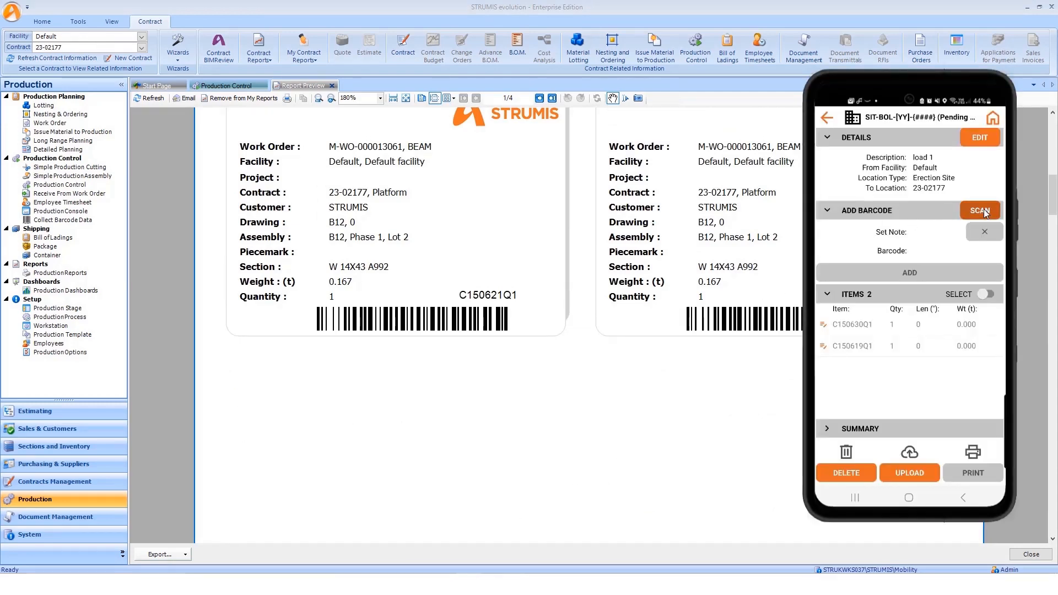
left_click(980, 210)
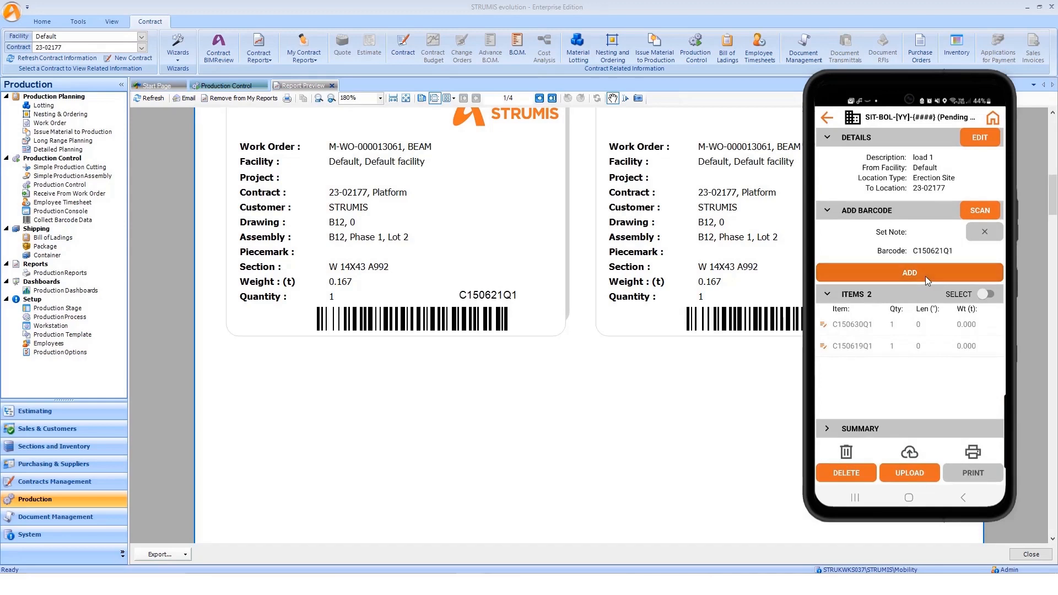
left_click(909, 272)
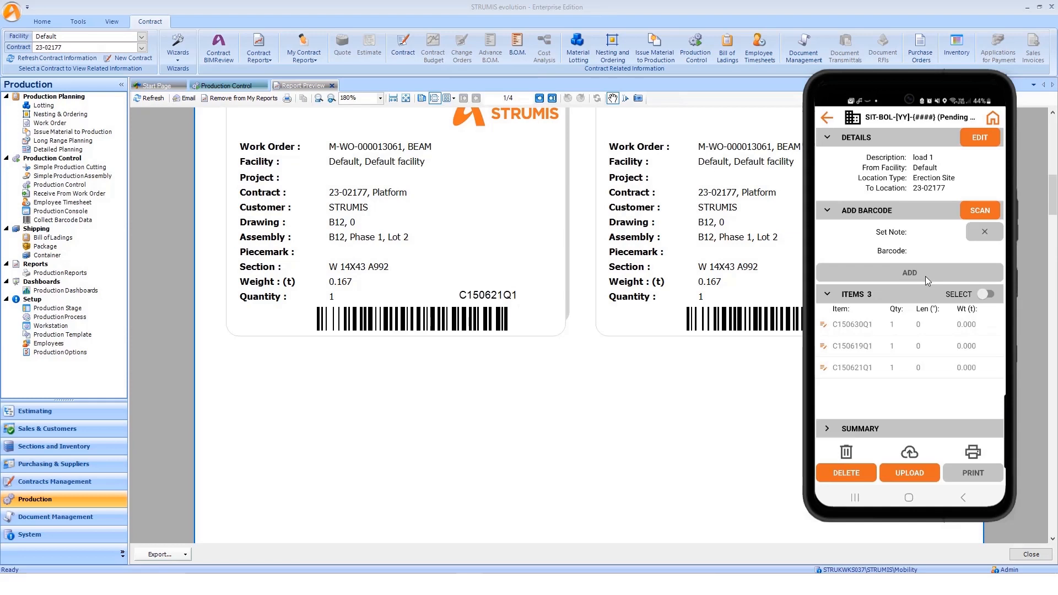
mouse_move(924, 285)
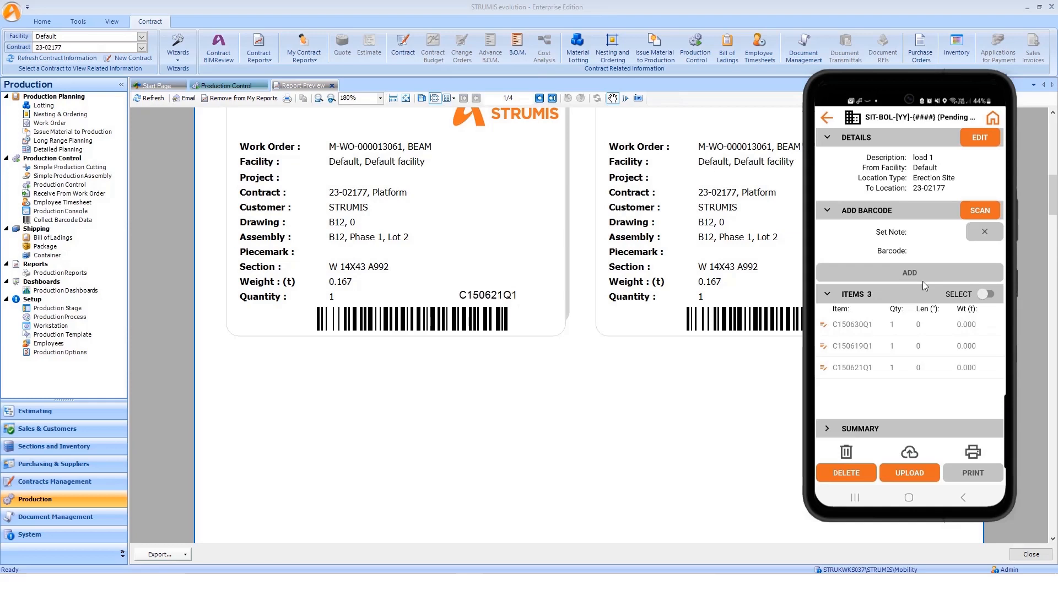
left_click(909, 273)
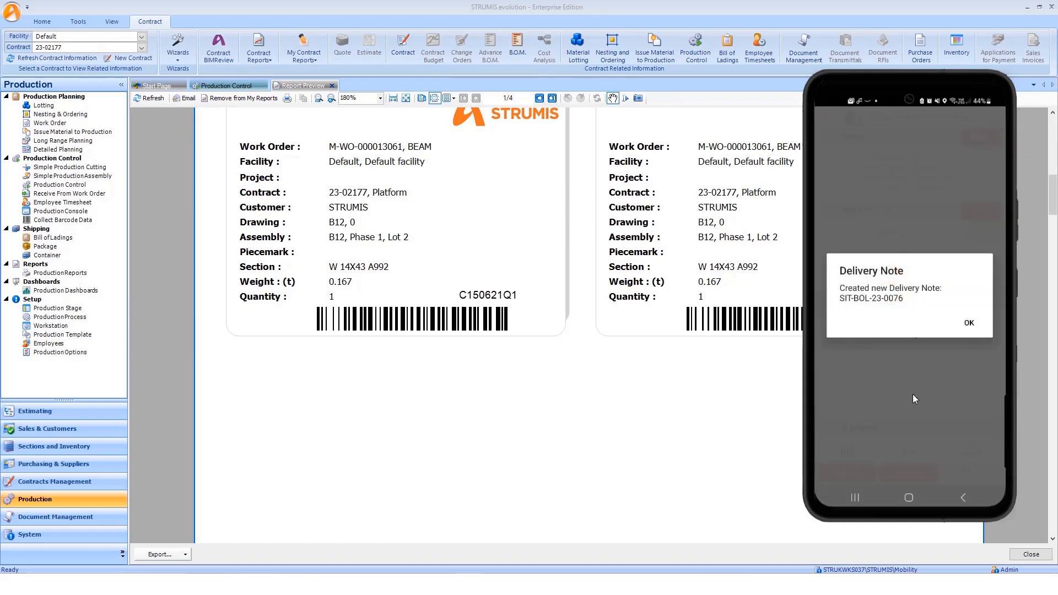
Acknowledge SIT-BOL-23-0076 creation and expand its summary of 3 items weighing 0.464t.
left_click(970, 324)
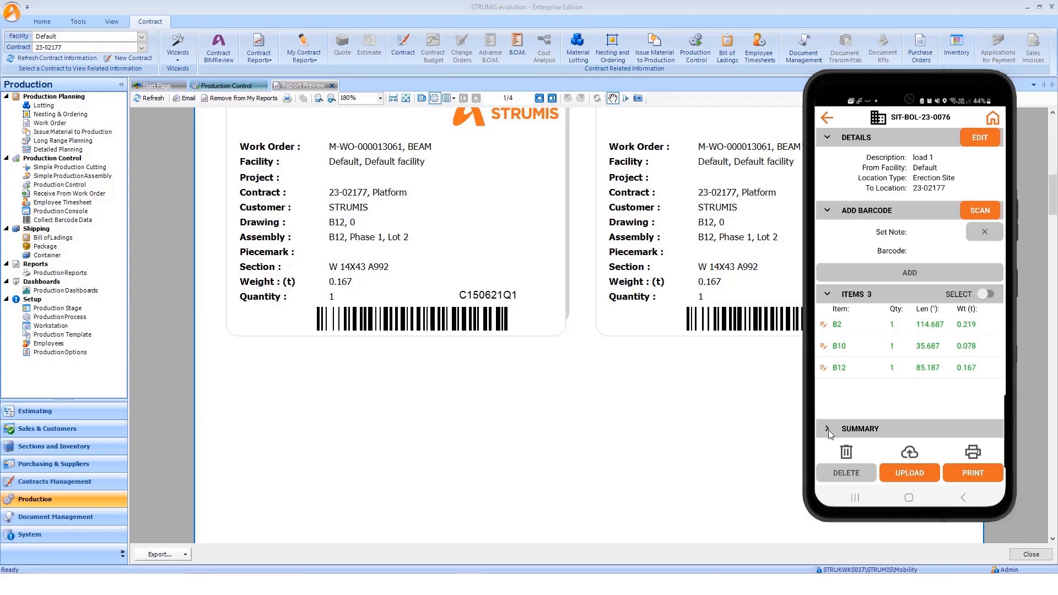
left_click(860, 429)
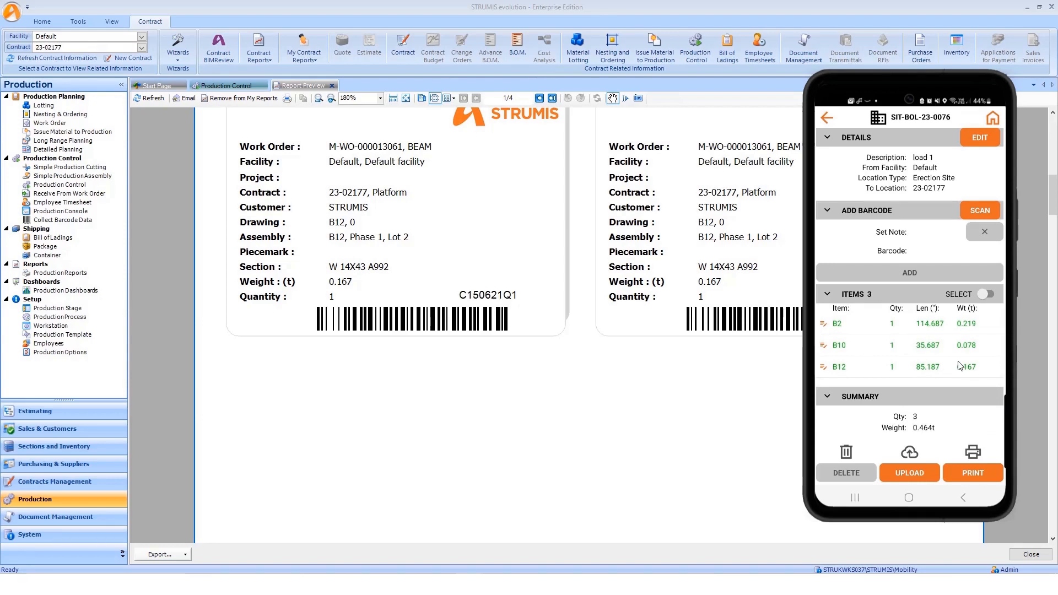
mouse_move(941, 423)
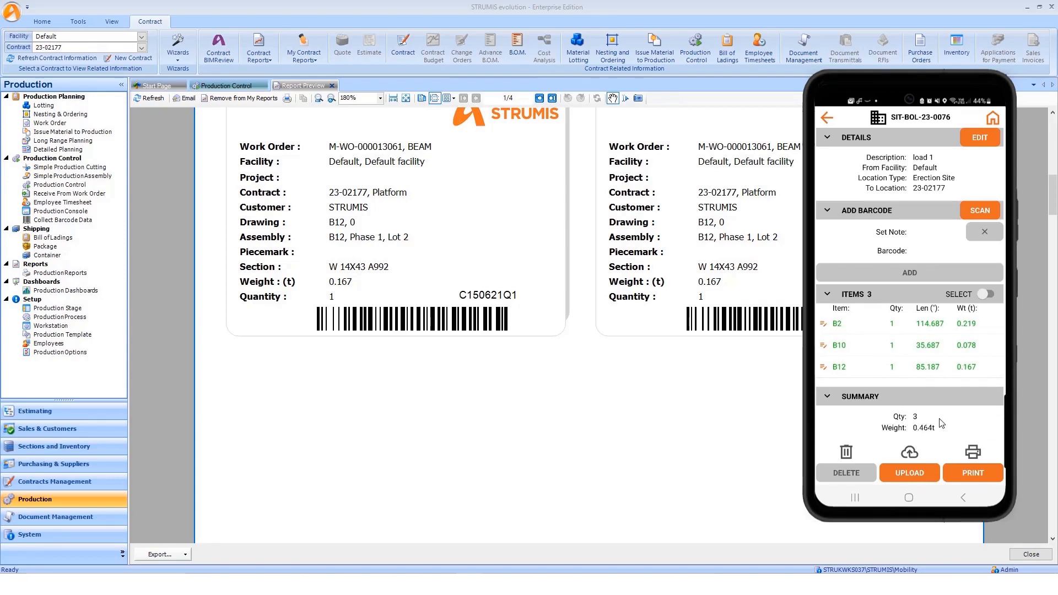
mouse_move(939, 436)
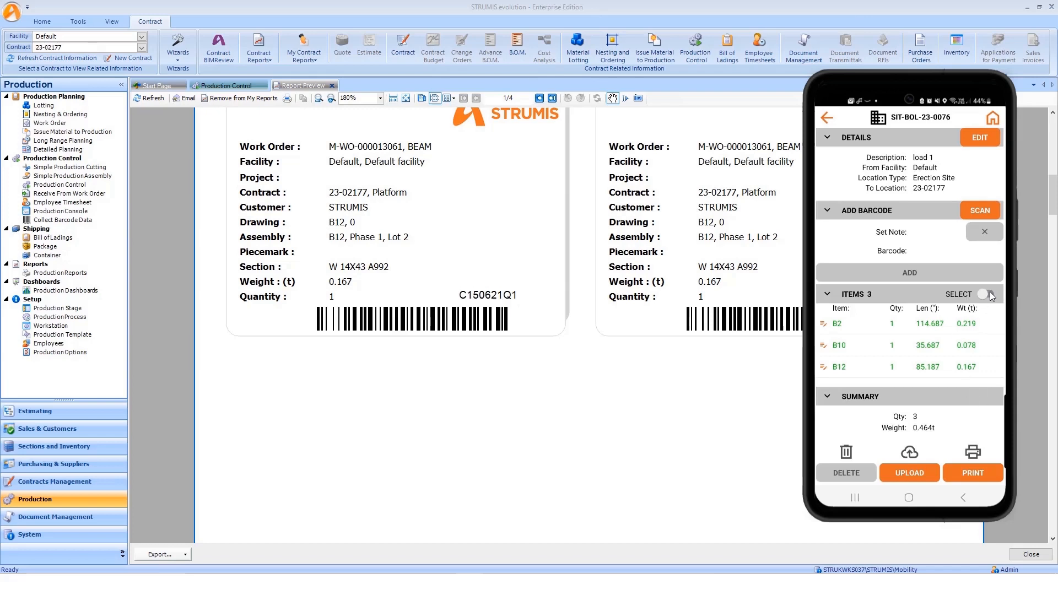
Select item B2, view its delivery note options unchanged, then print SIT-BOL-23-0076.
left_click(990, 293)
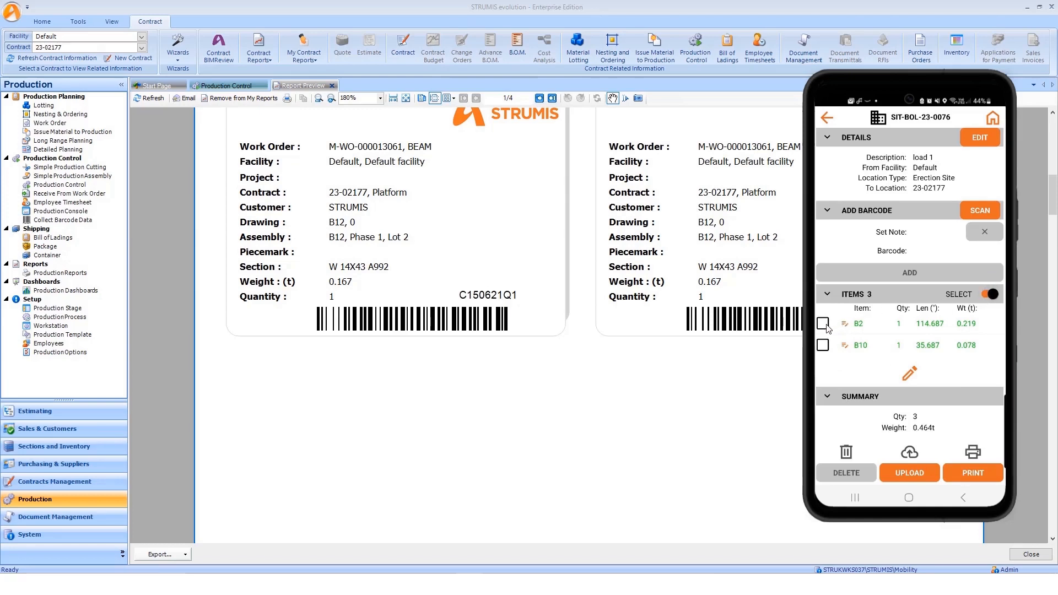
left_click(823, 324)
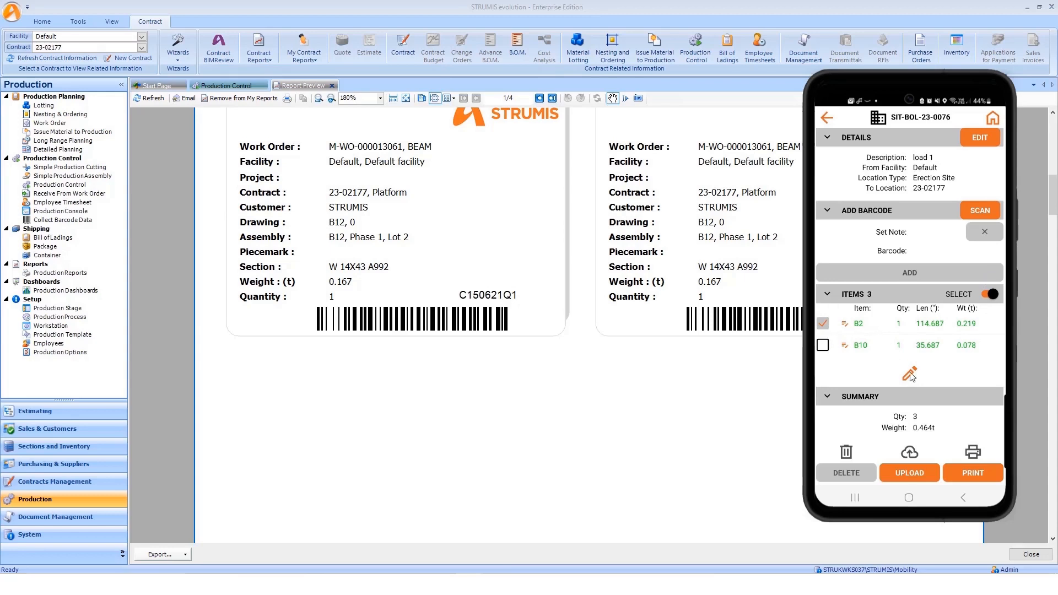
left_click(910, 374)
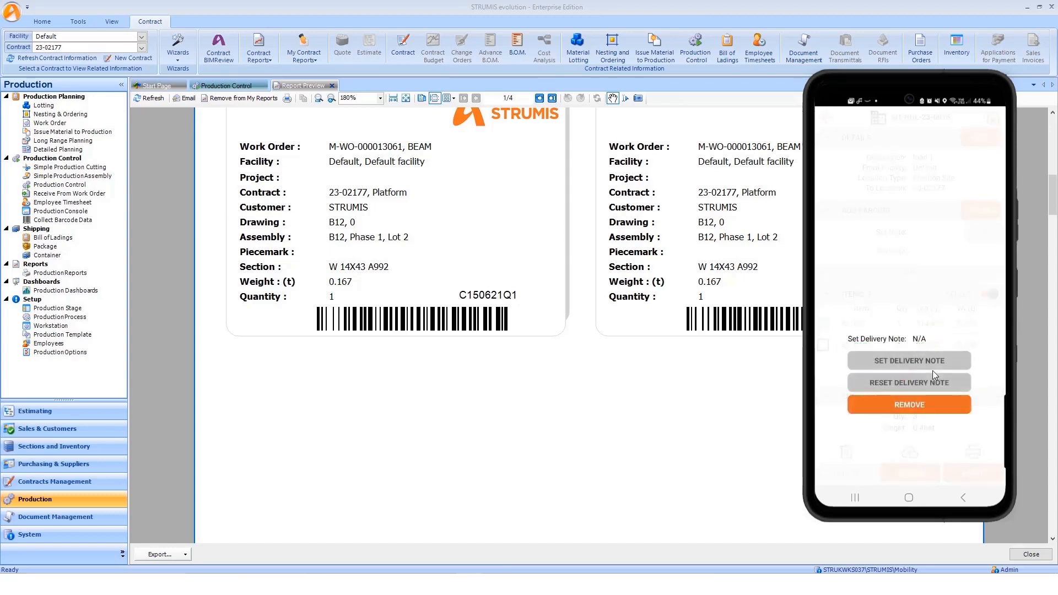
left_click(29, 533)
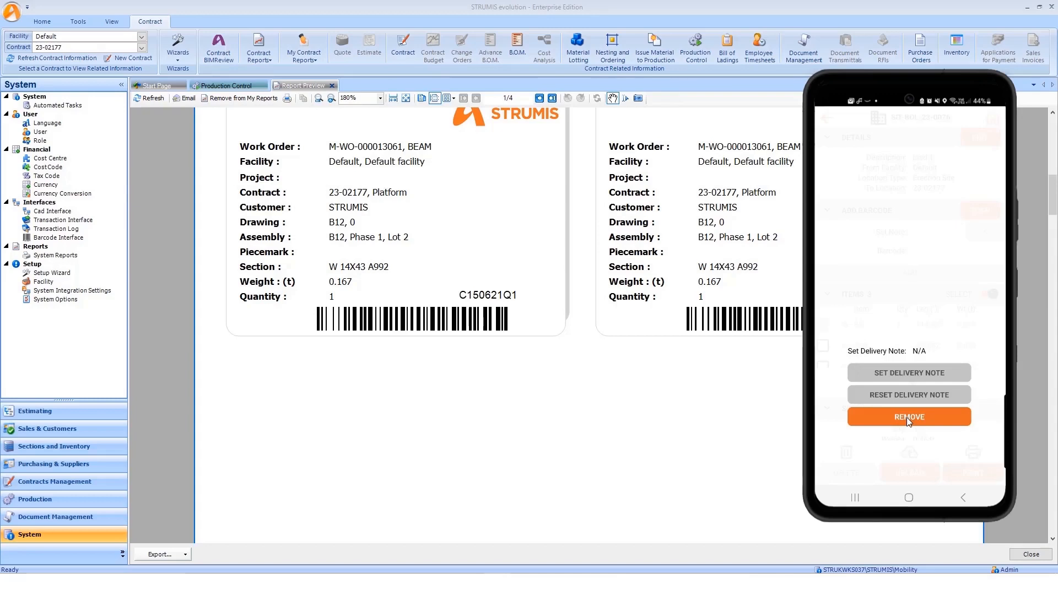
mouse_move(925, 374)
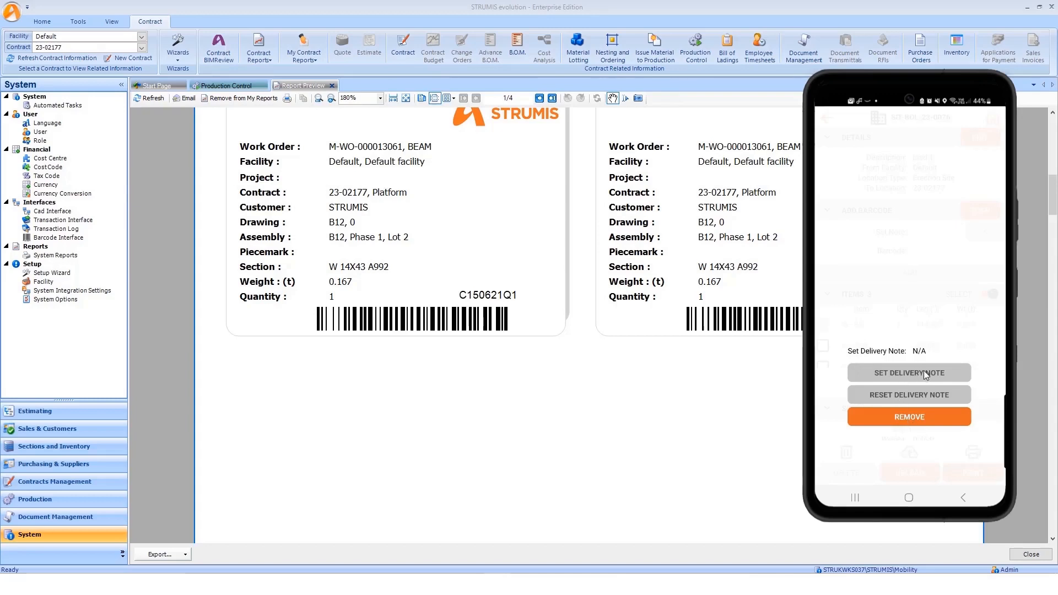
mouse_move(940, 385)
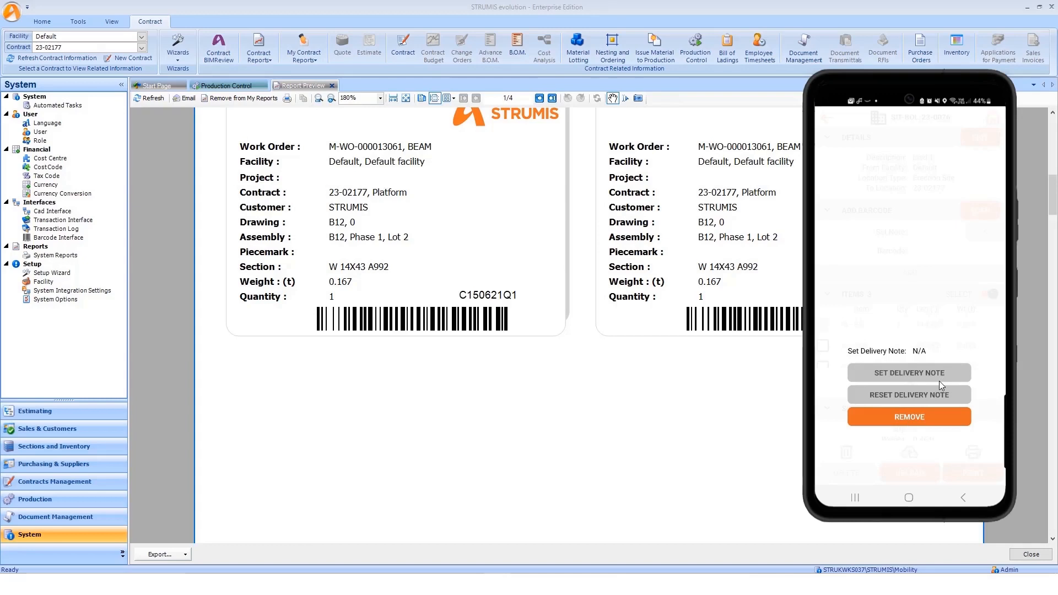
mouse_move(964, 501)
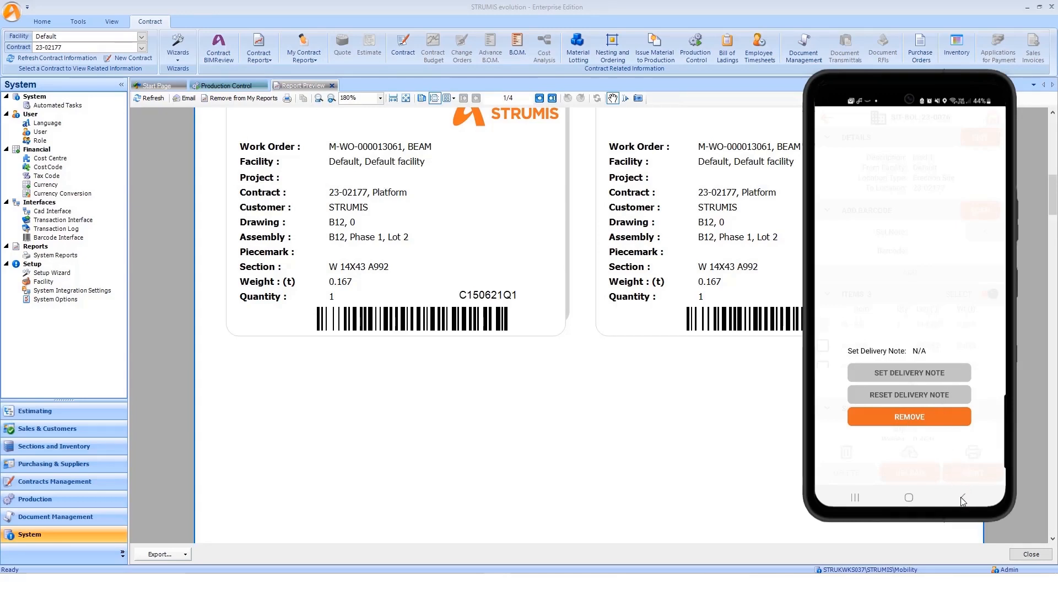
left_click(963, 498)
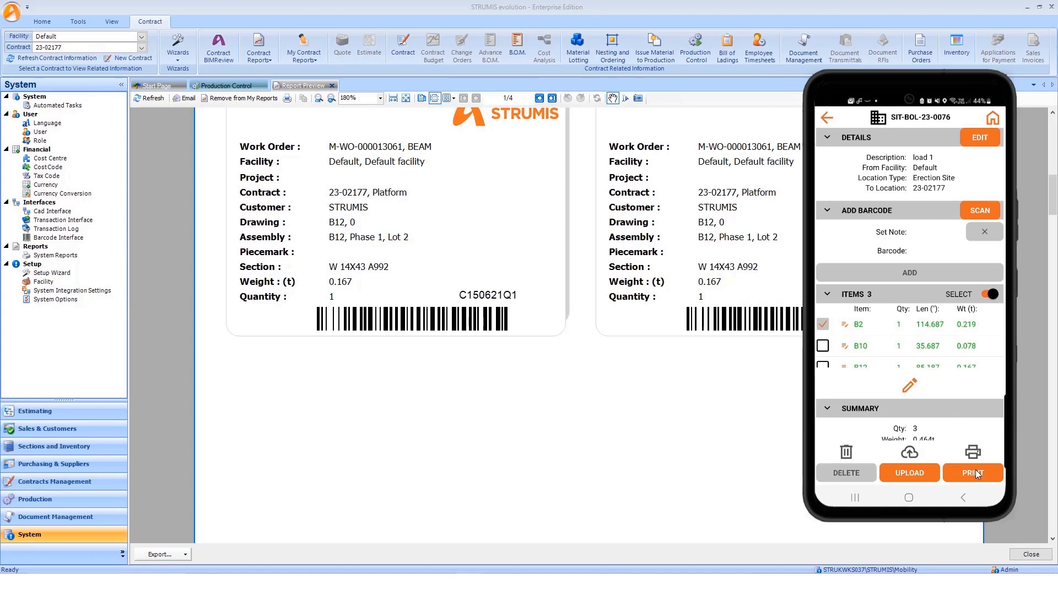
left_click(973, 473)
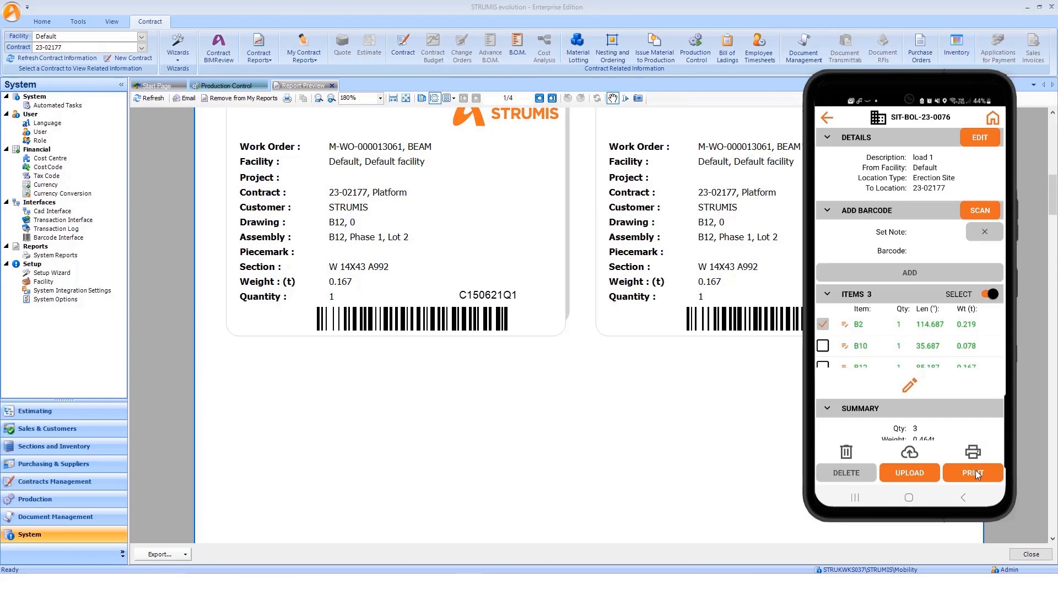
mouse_move(973, 473)
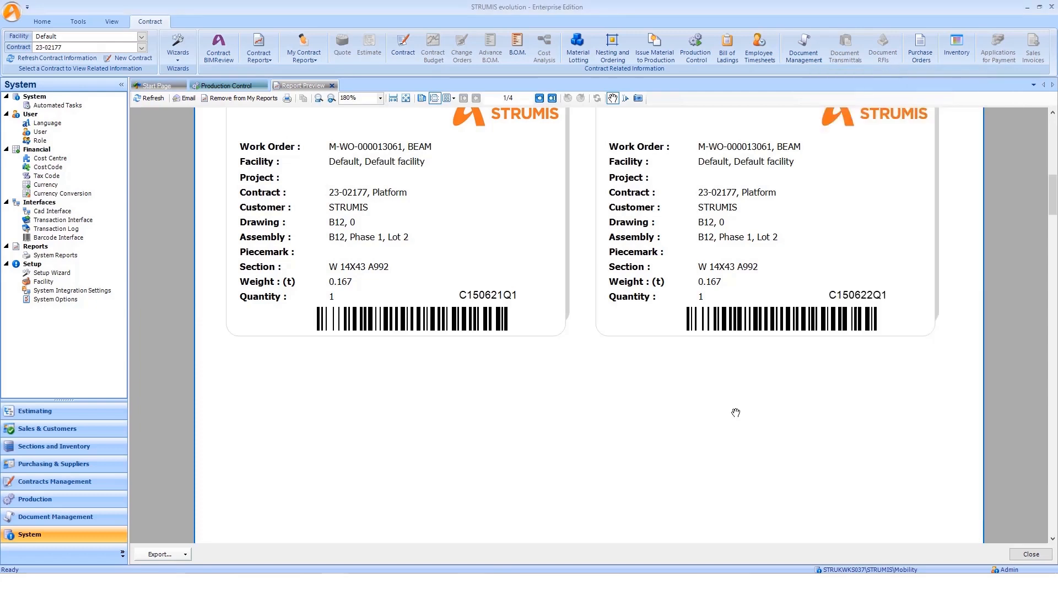
mouse_move(727, 47)
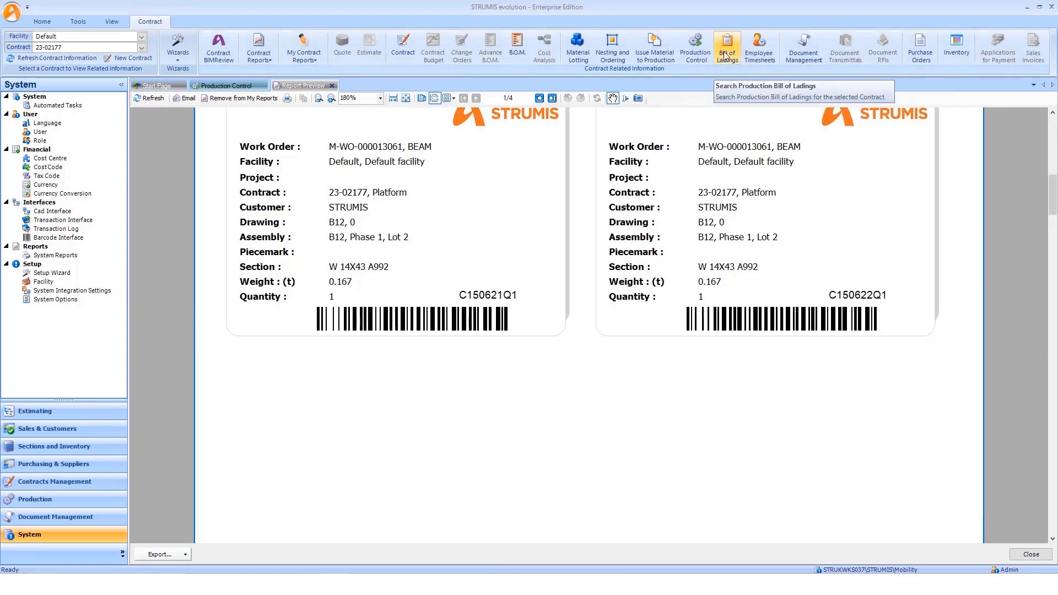
Search the contract's bills of lading and open SIT-BOL-23-0076 (load 1, Preparation, 0.464 t).
left_click(727, 48)
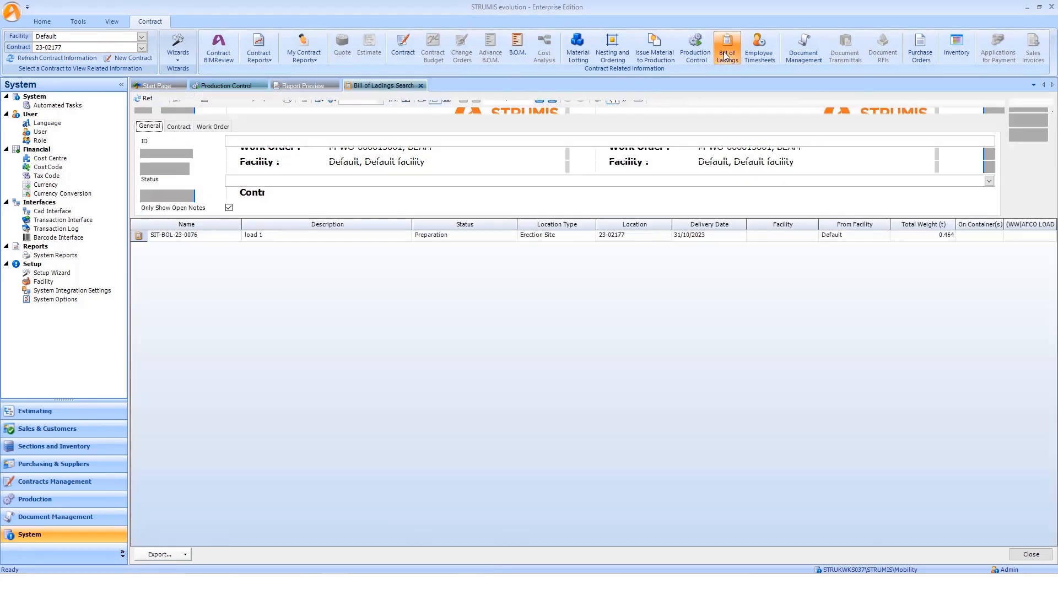
left_click(726, 48)
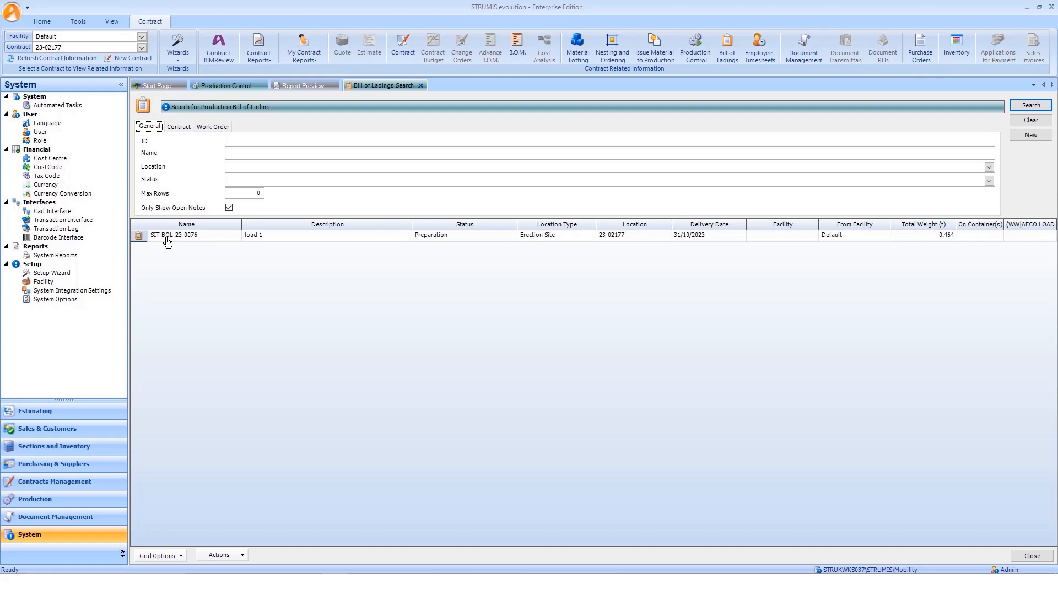
left_click(185, 235)
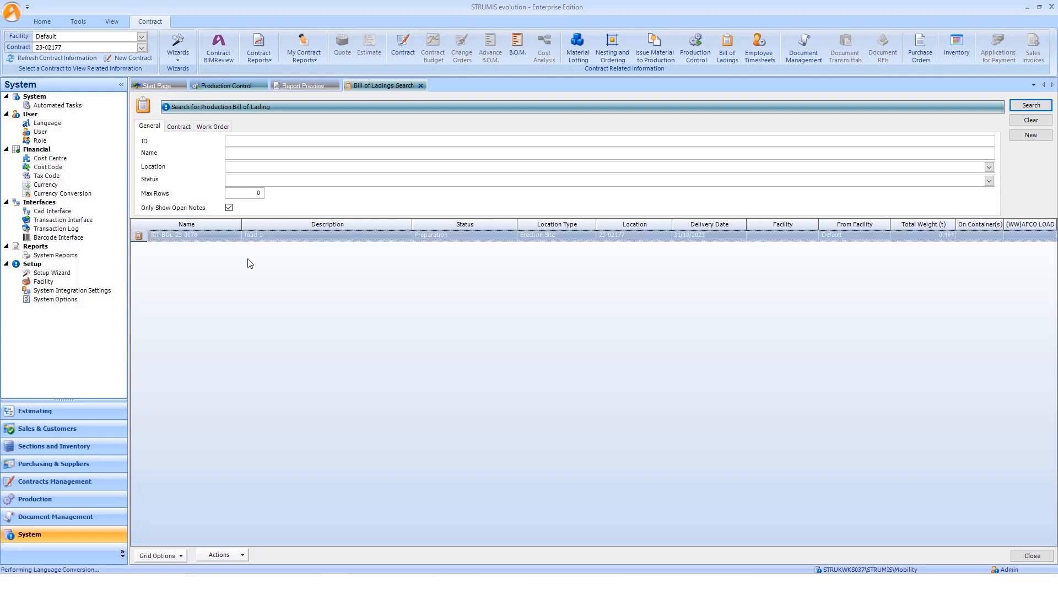
double_click(174, 235)
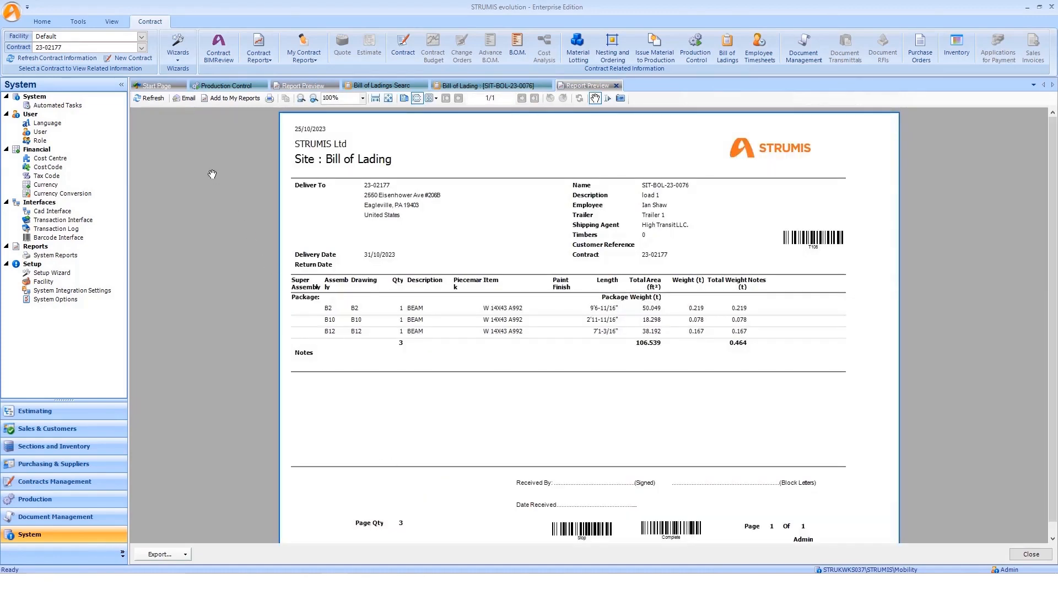
mouse_move(235, 98)
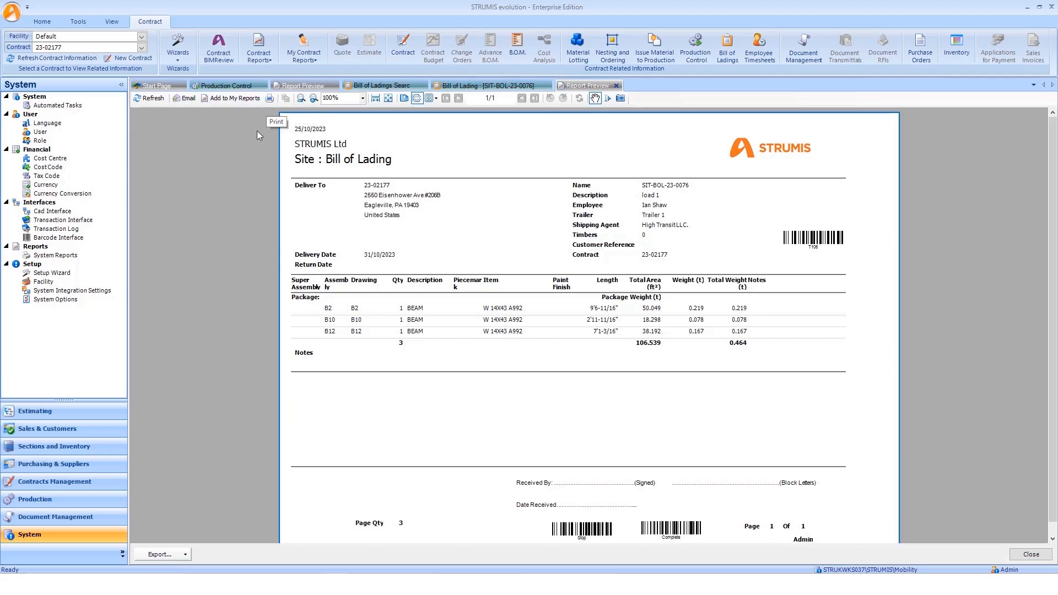
List the export formats (Excel, PDF, Word, CSV) for the Site Bill of Lading report.
left_click(162, 555)
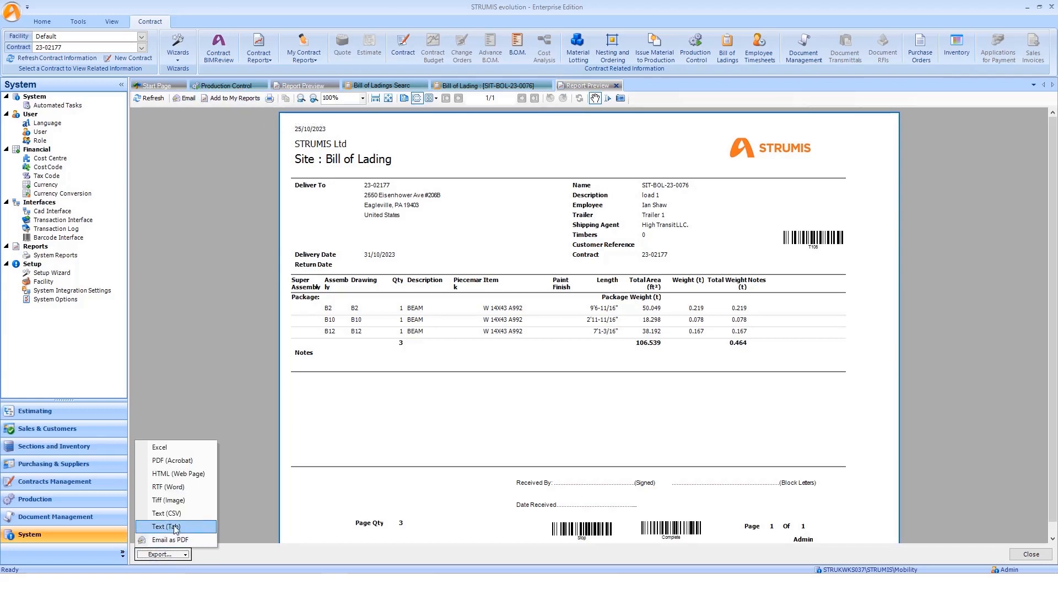
mouse_move(177, 461)
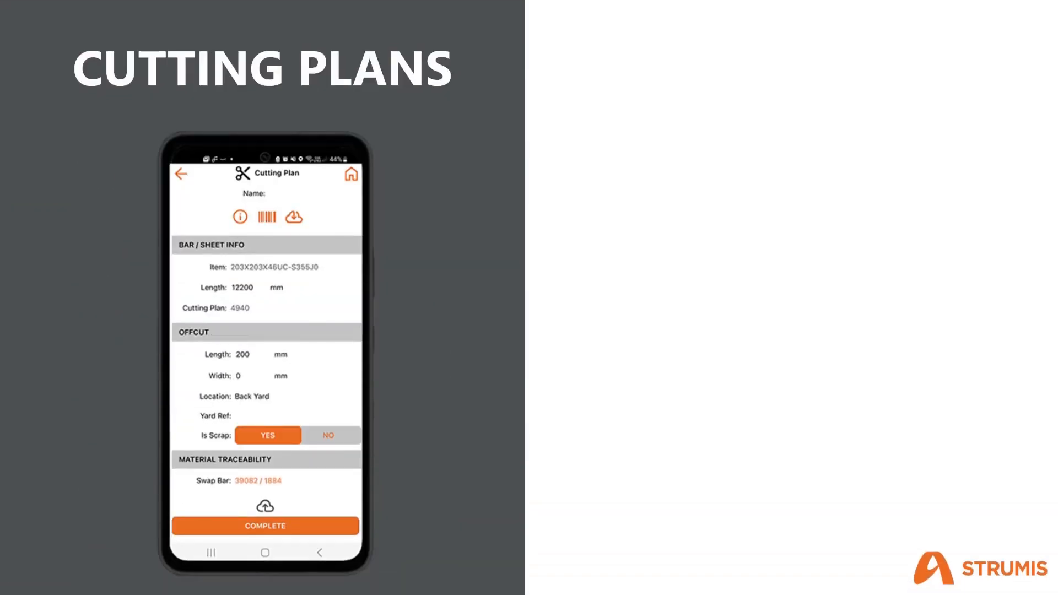
Advance the slideshow to the Cutting Plans slide with the mobile cutting plan screen.
left_click(266, 218)
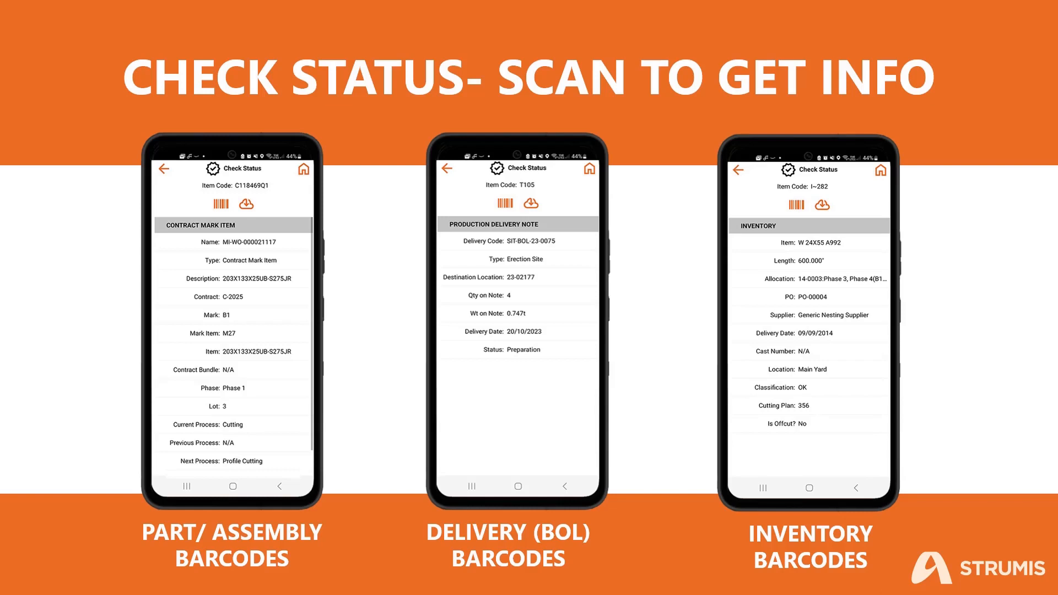
Advance to the 'Check Status - Scan to Get Info' slide on part, delivery and inventory barcodes.
scroll("down", 3)
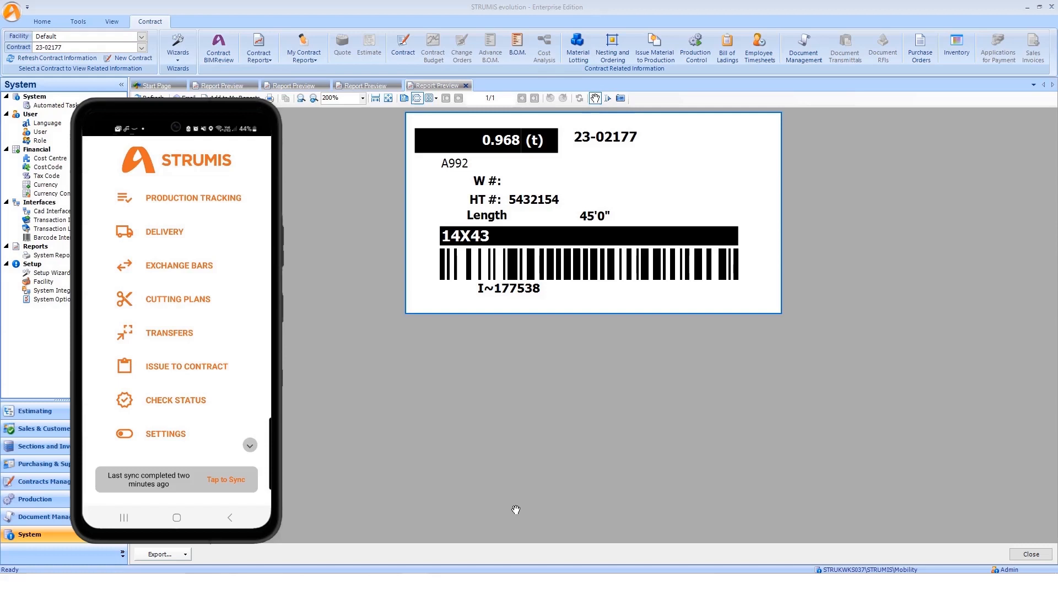
mouse_move(510, 510)
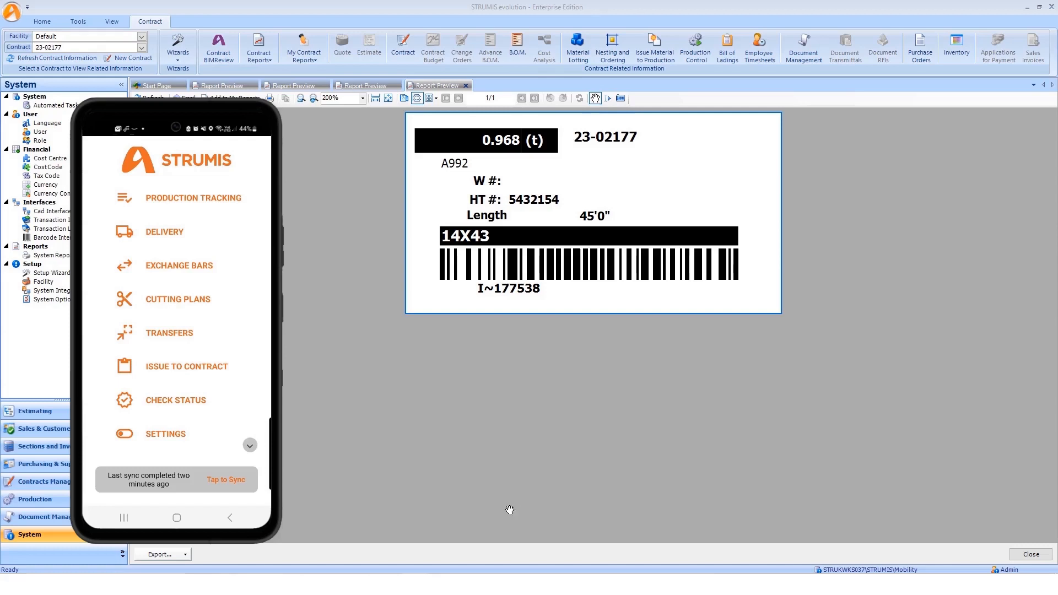
mouse_move(390, 460)
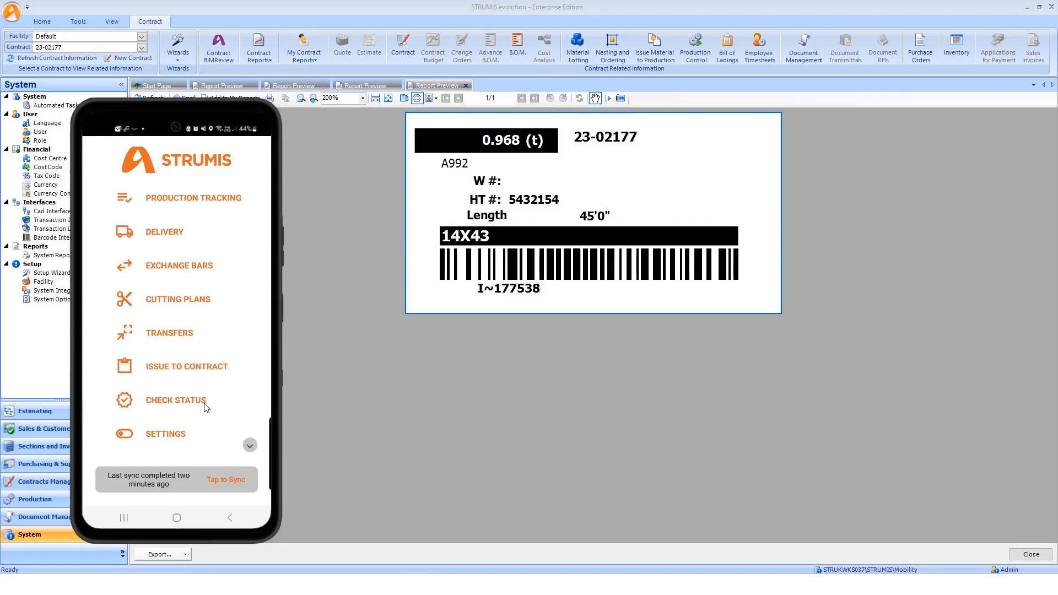
Scan inventory label I~177538 in Check Status to show its W 14X43 A992 stock details.
left_click(175, 399)
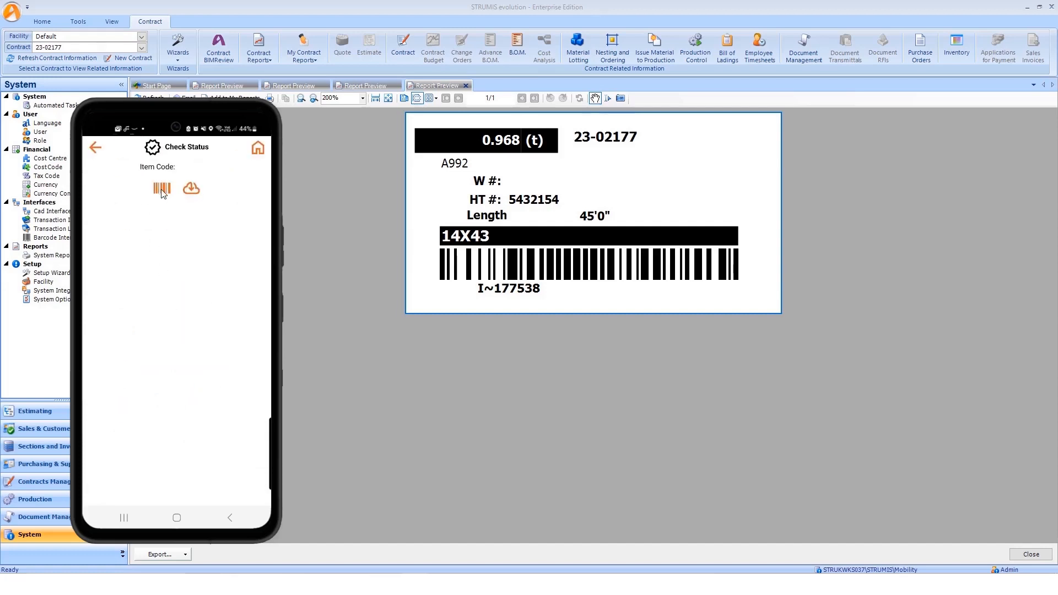
left_click(162, 189)
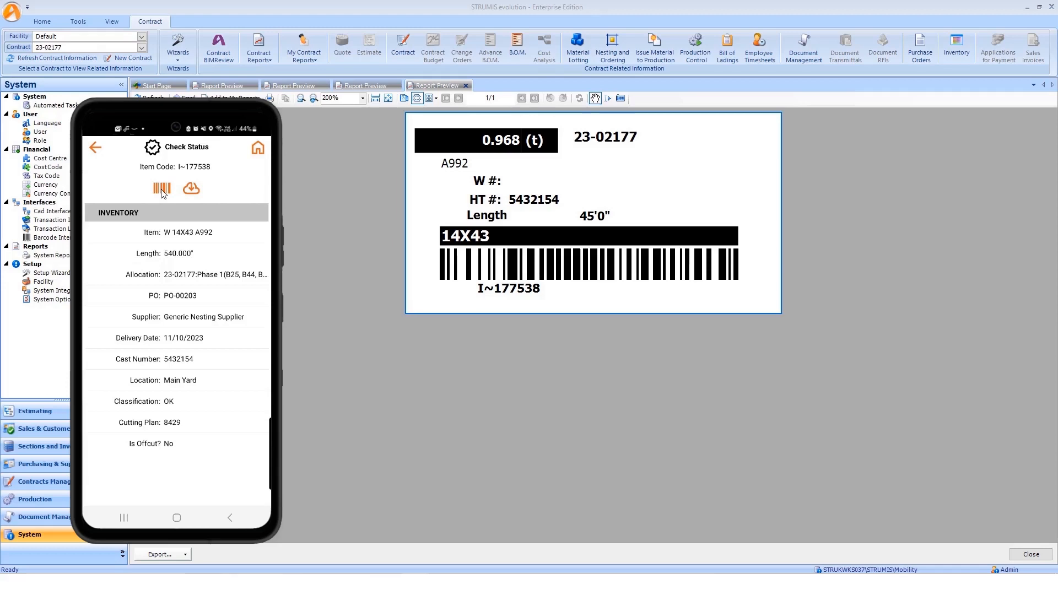
mouse_move(165, 194)
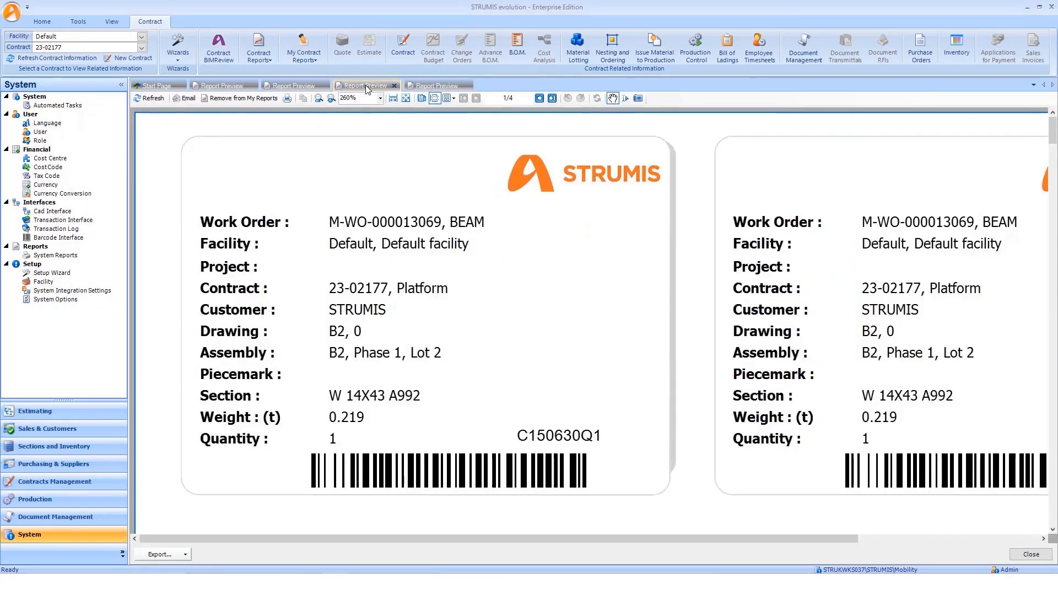
Scan assembly label C150630Q1 to show beam B2 loading to site with erection next.
left_click(365, 85)
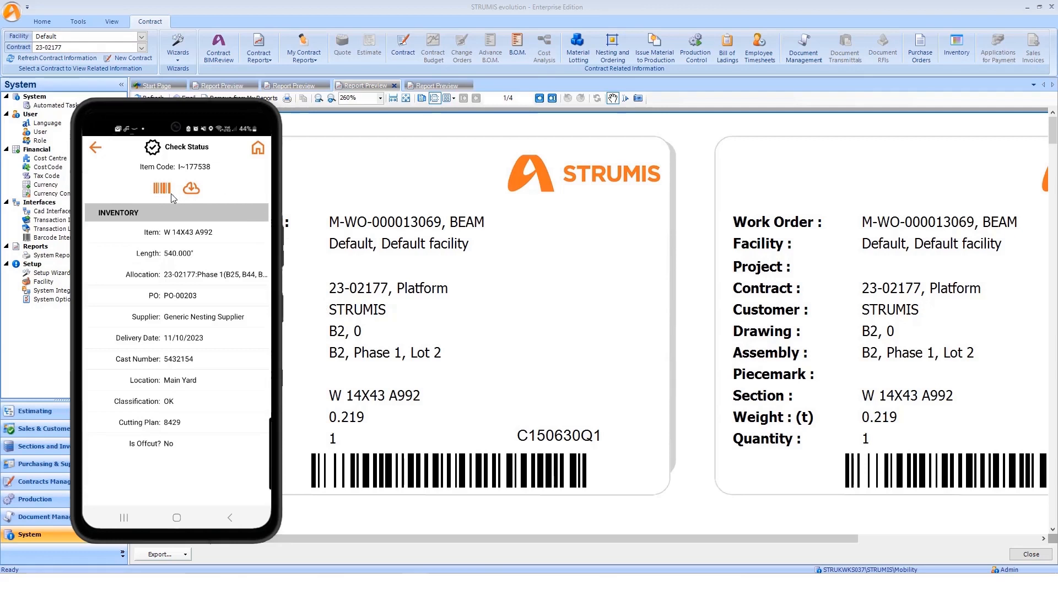
mouse_move(163, 195)
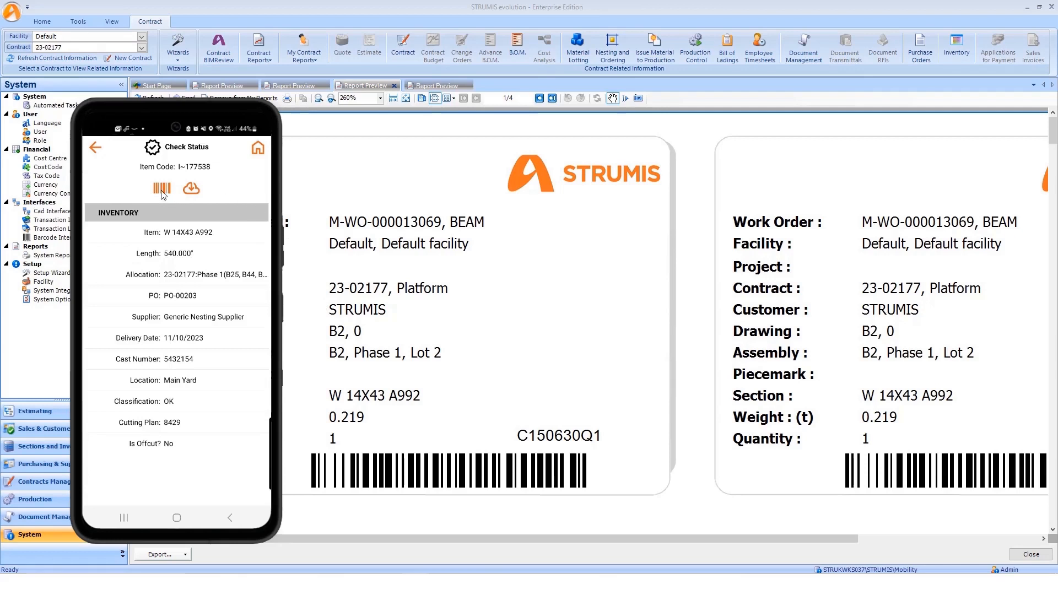
left_click(161, 188)
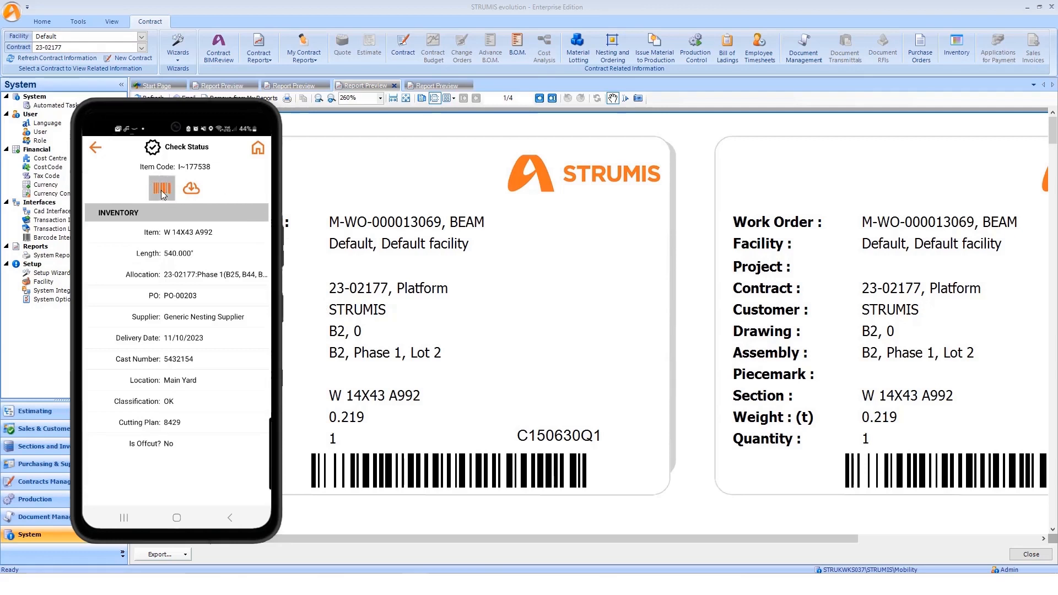
left_click(161, 187)
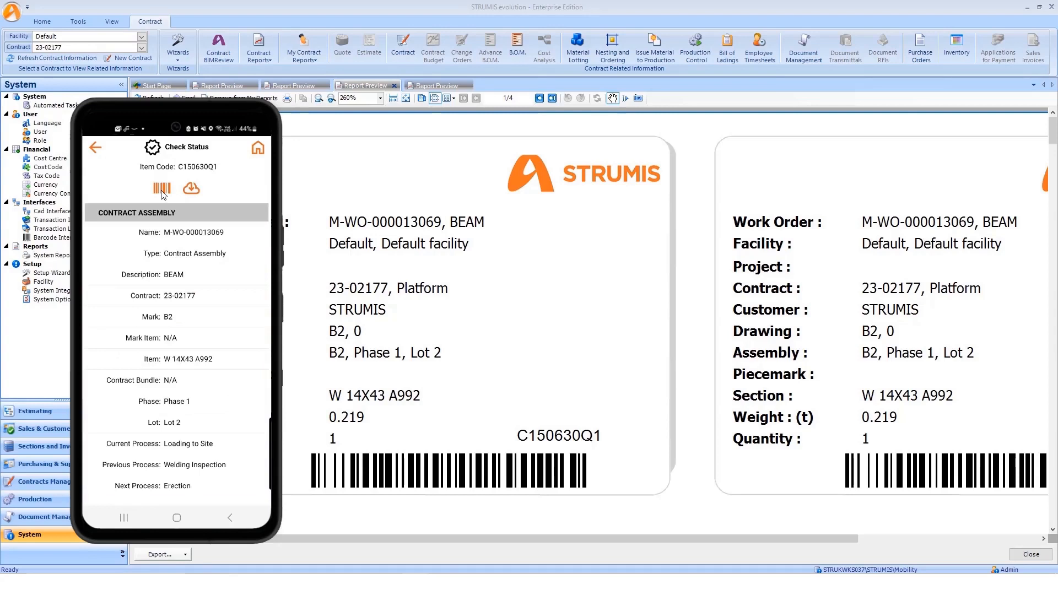
mouse_move(227, 342)
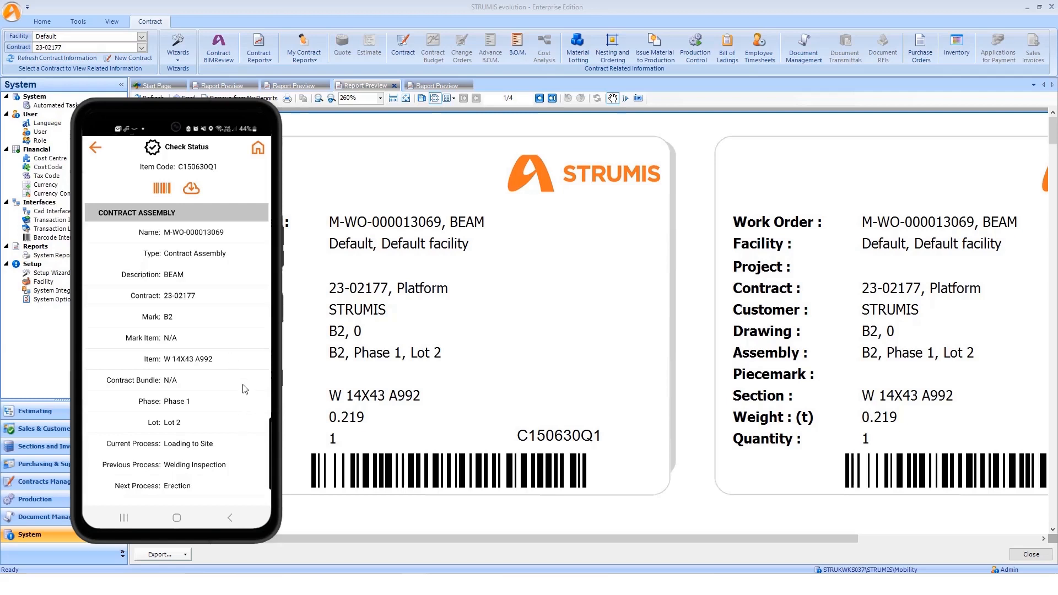
scroll("down", 3)
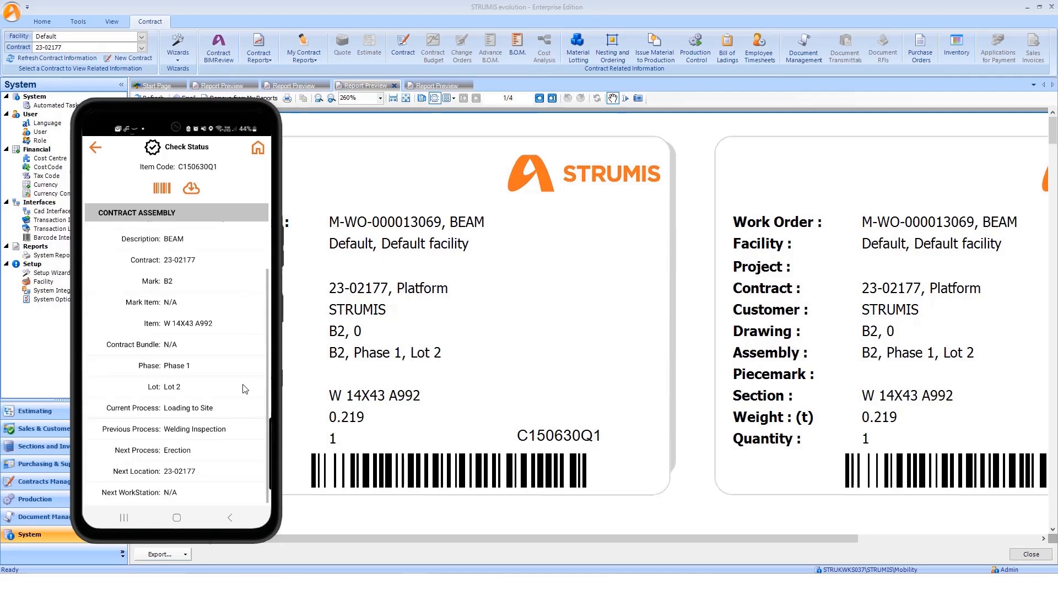
mouse_move(231, 452)
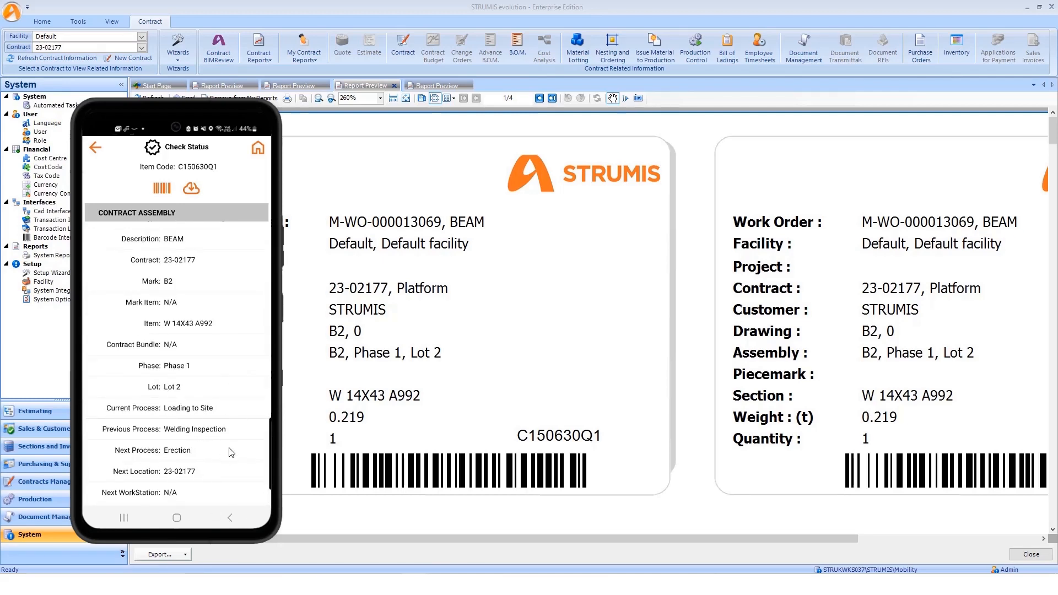
mouse_move(180, 490)
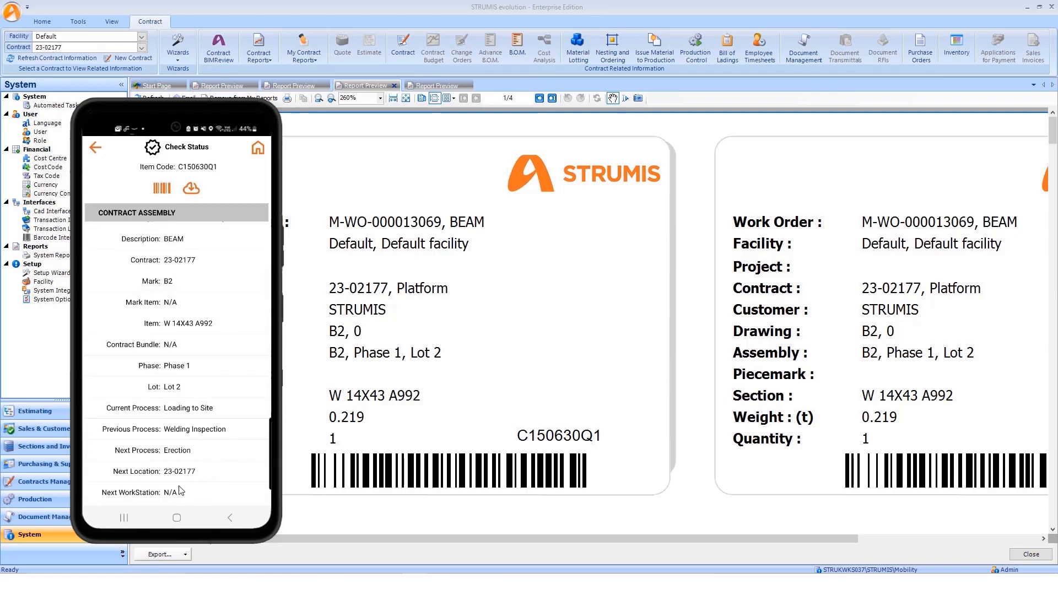
mouse_move(231, 512)
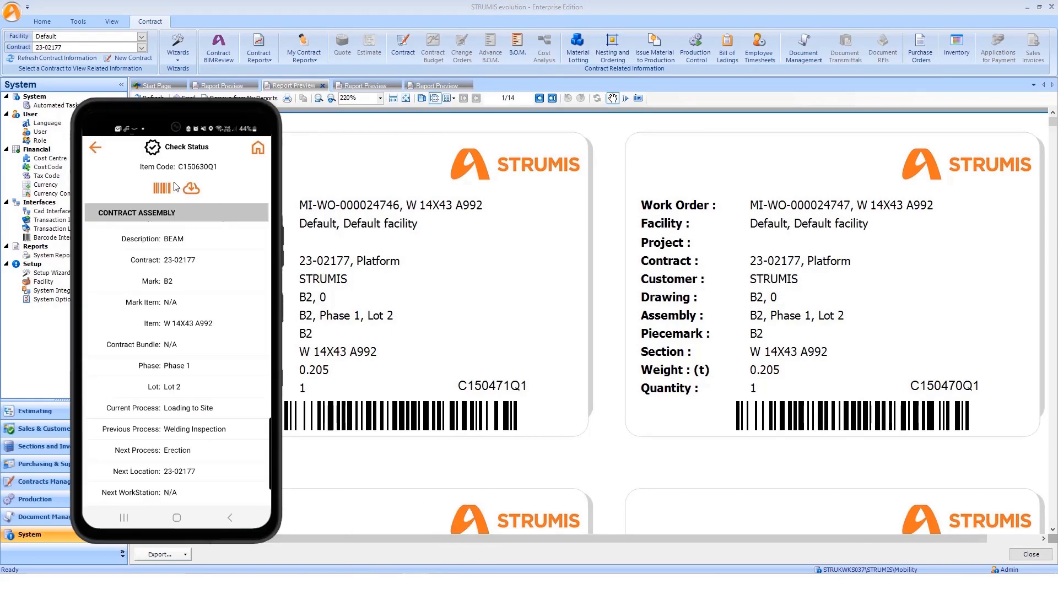
Scan piecemark label C150470Q1 to show it at cutting with holemaking next.
left_click(162, 188)
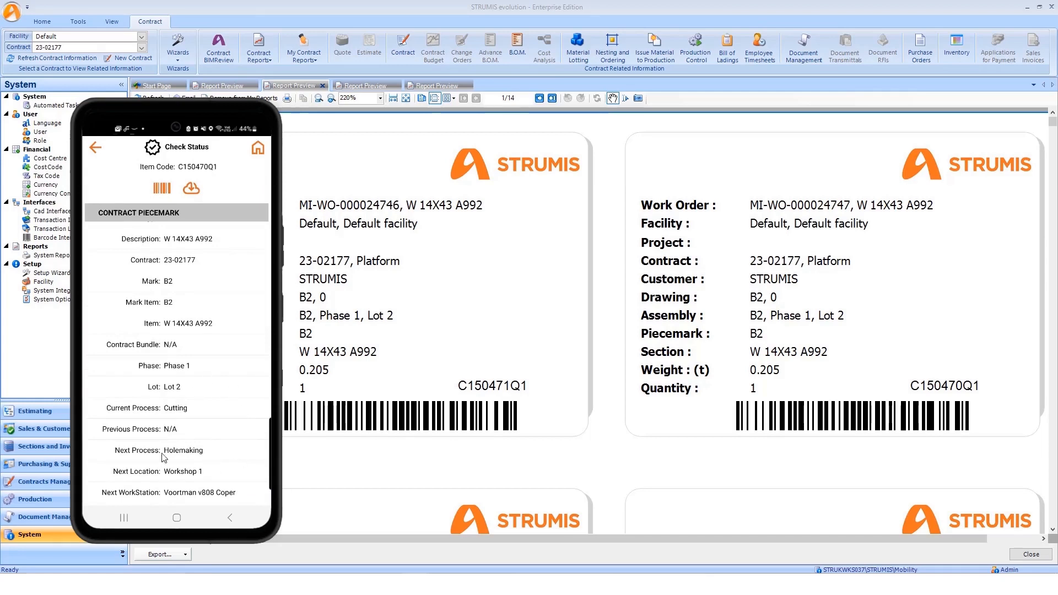
mouse_move(212, 466)
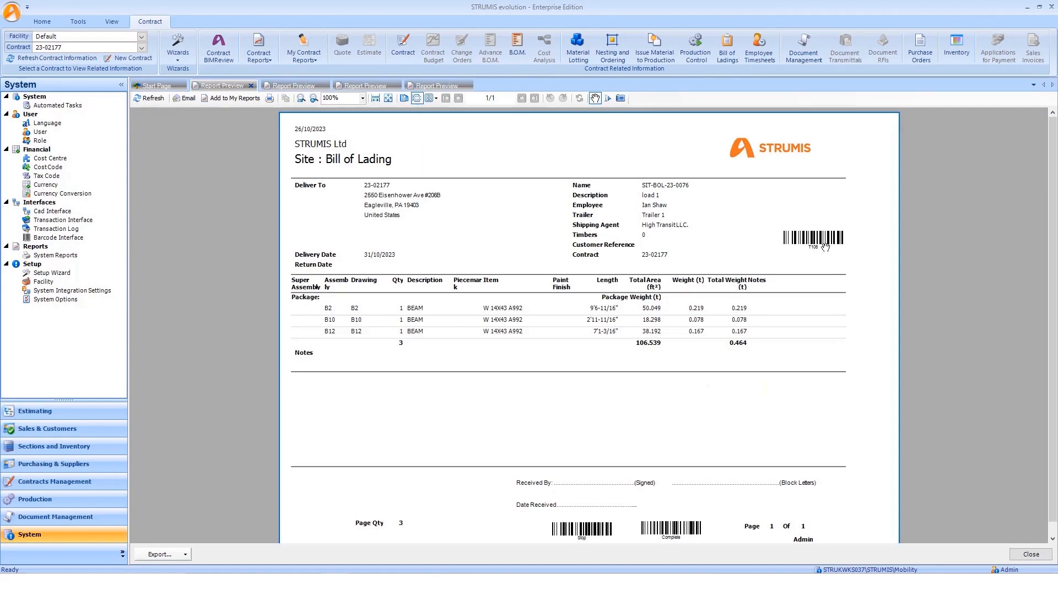
Zoom the Bill of Lading preview to about 150% so the T106 barcode is readable.
left_click(362, 98)
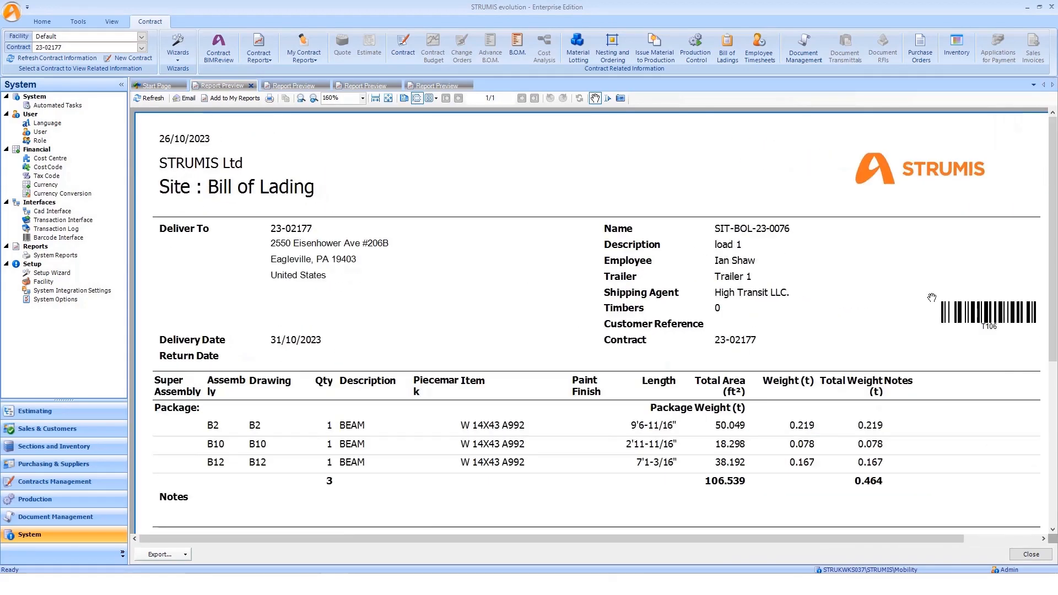
left_click(363, 98)
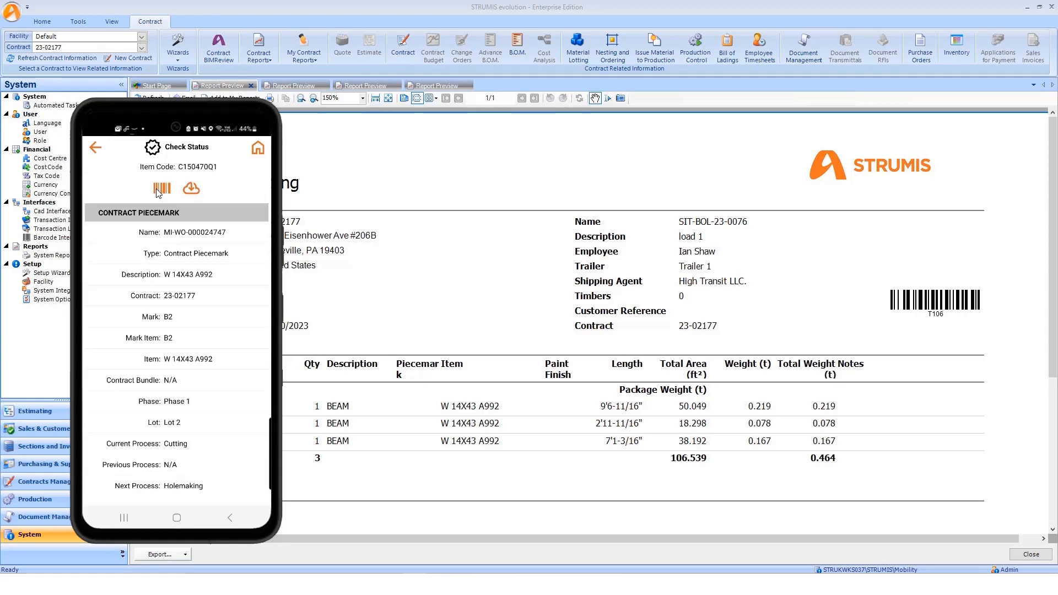
Scan delivery barcode T106 to show SIT-BOL-23-0076 with 3 items weighing 0.464 t.
left_click(161, 188)
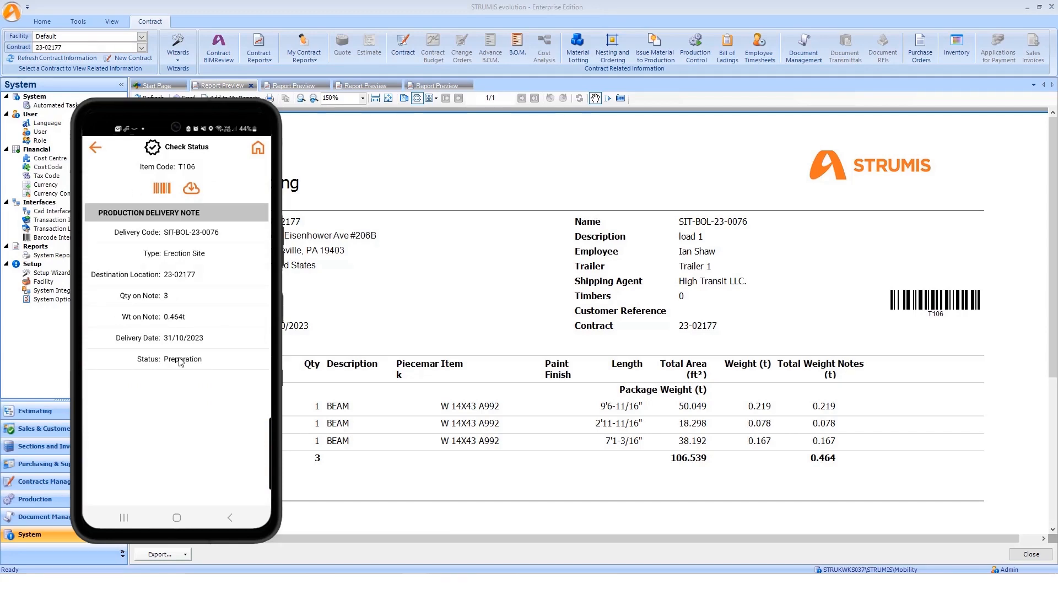
mouse_move(192, 419)
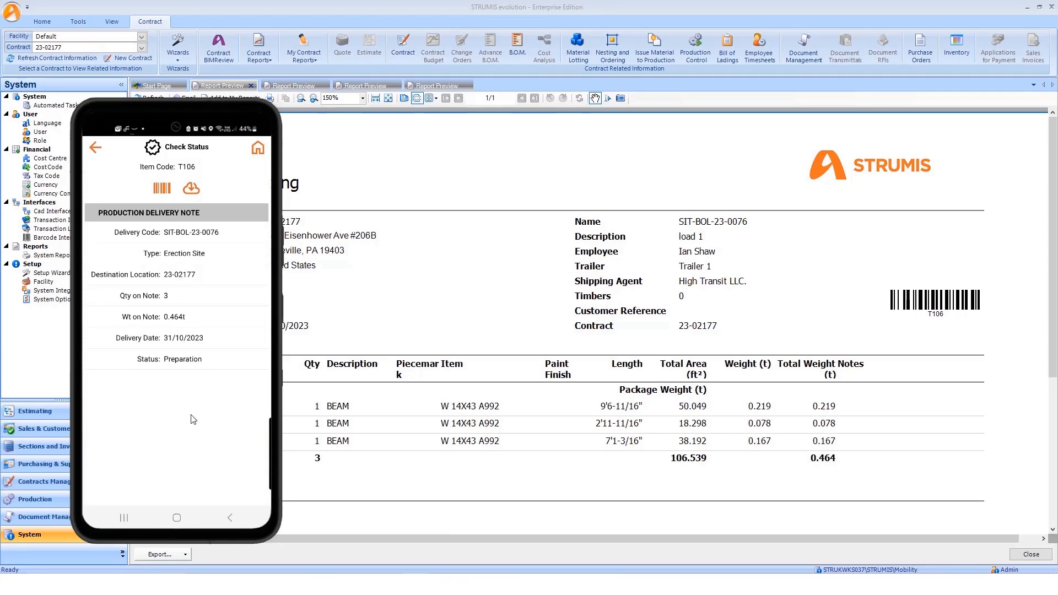